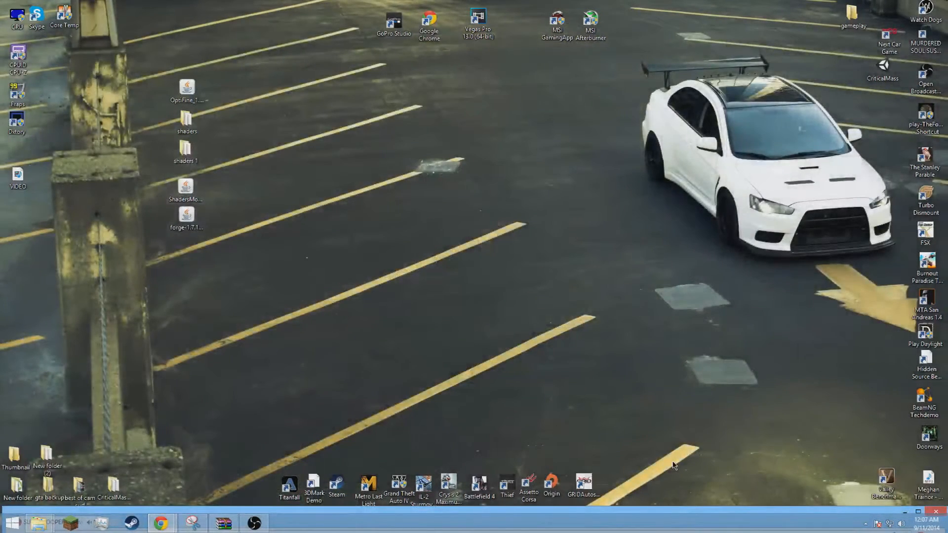
pyautogui.moveTo(631, 435)
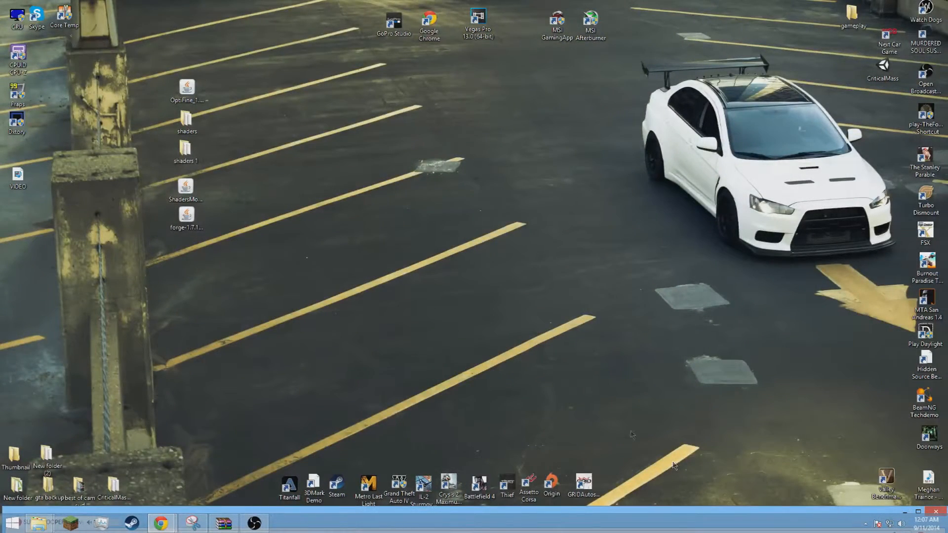
pyautogui.moveTo(635, 245)
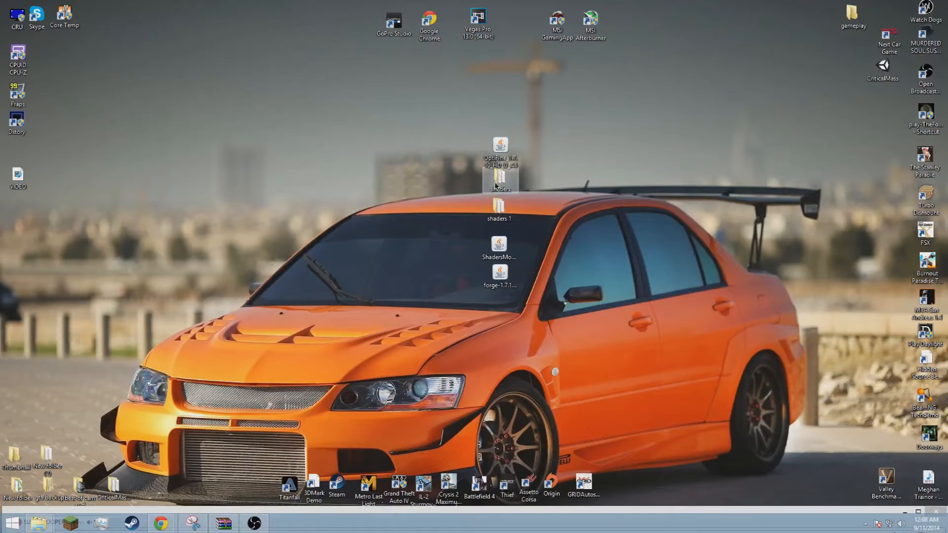
pyautogui.moveTo(500, 188)
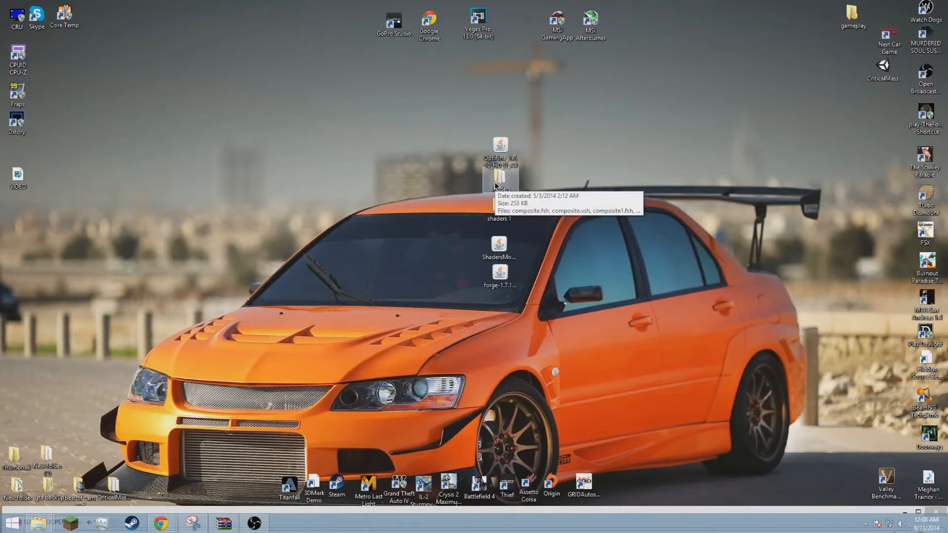
pyautogui.moveTo(521, 184)
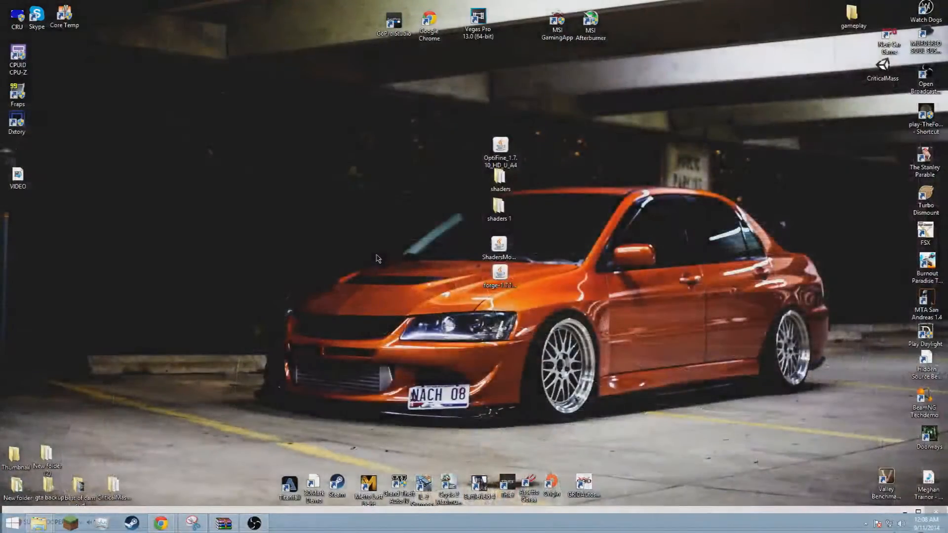
pyautogui.moveTo(381, 251)
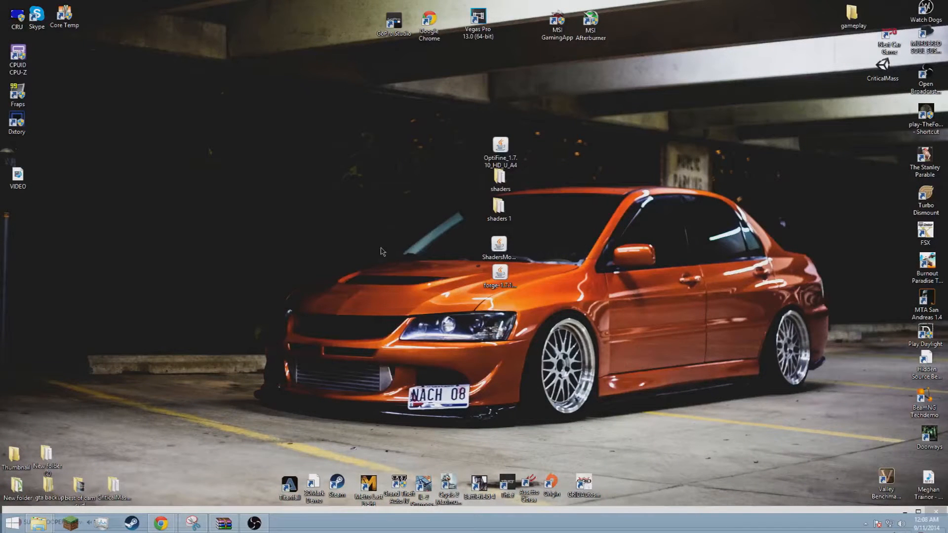
pyautogui.moveTo(390, 165)
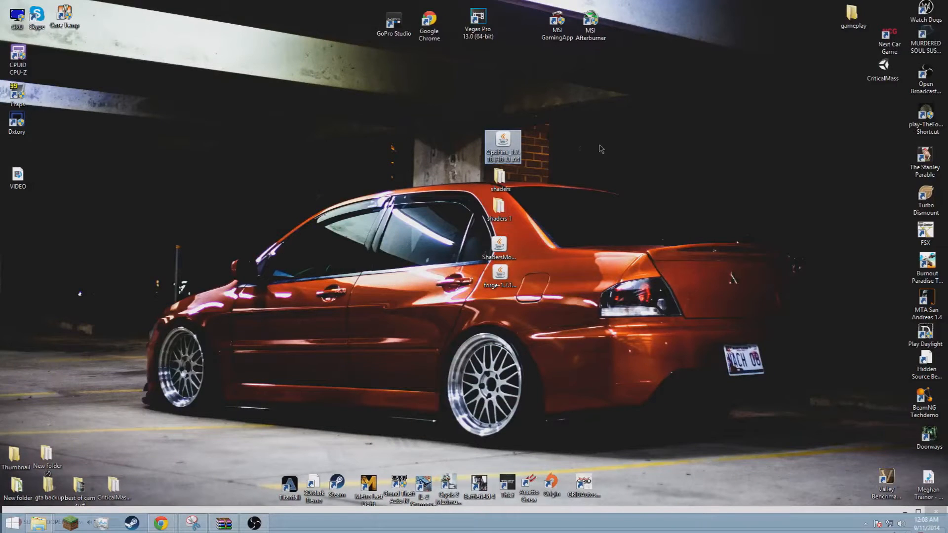
# - Select the shaders 1 folder on the desktop and start Minecraft Launcher 1.5.3
pyautogui.click(500, 215)
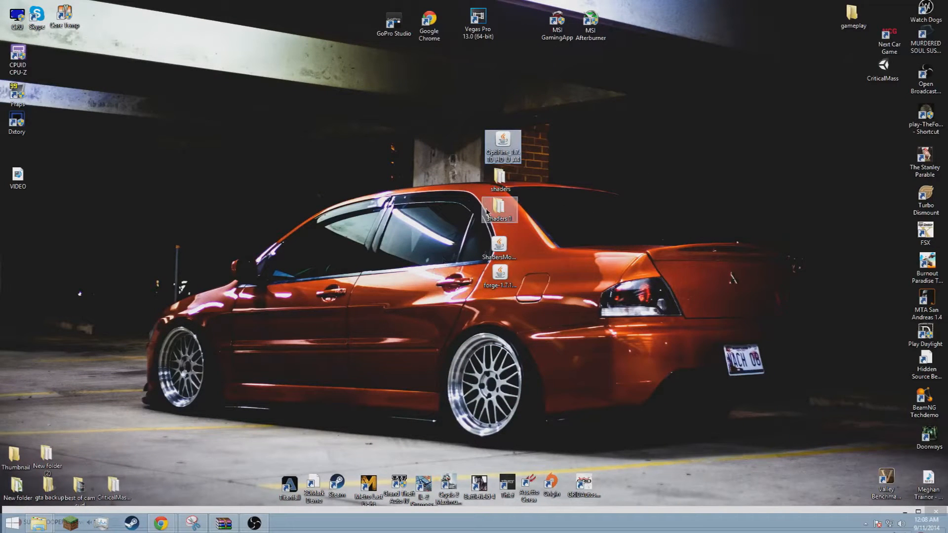
pyautogui.moveTo(39, 523)
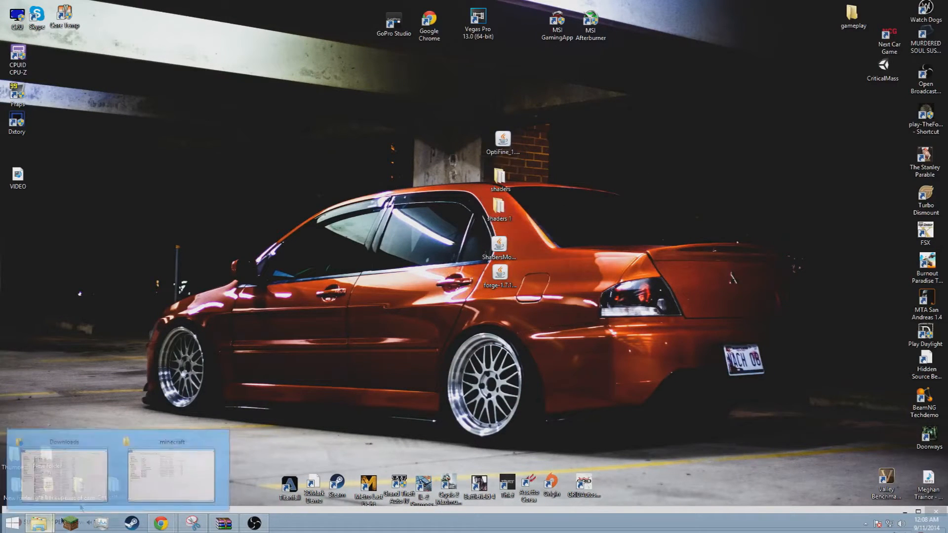
pyautogui.click(171, 474)
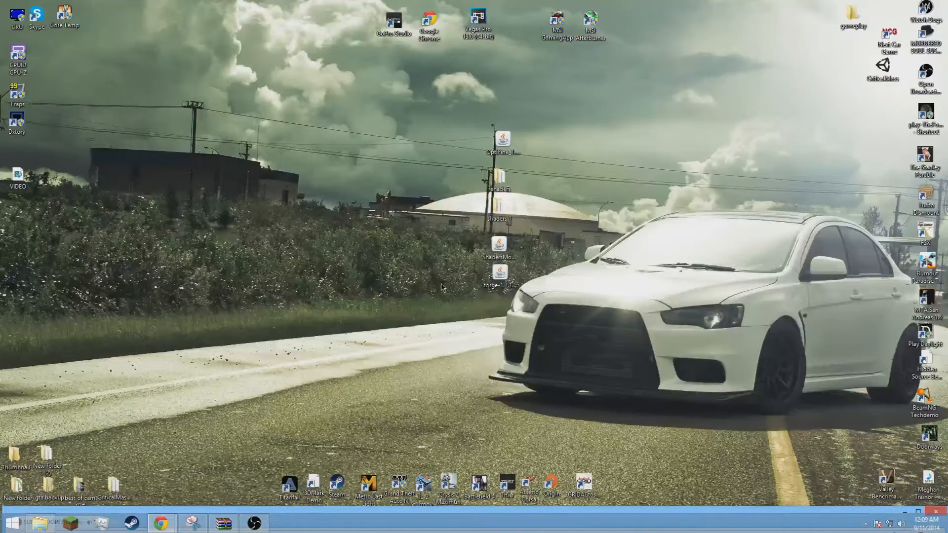
pyautogui.moveTo(293, 390)
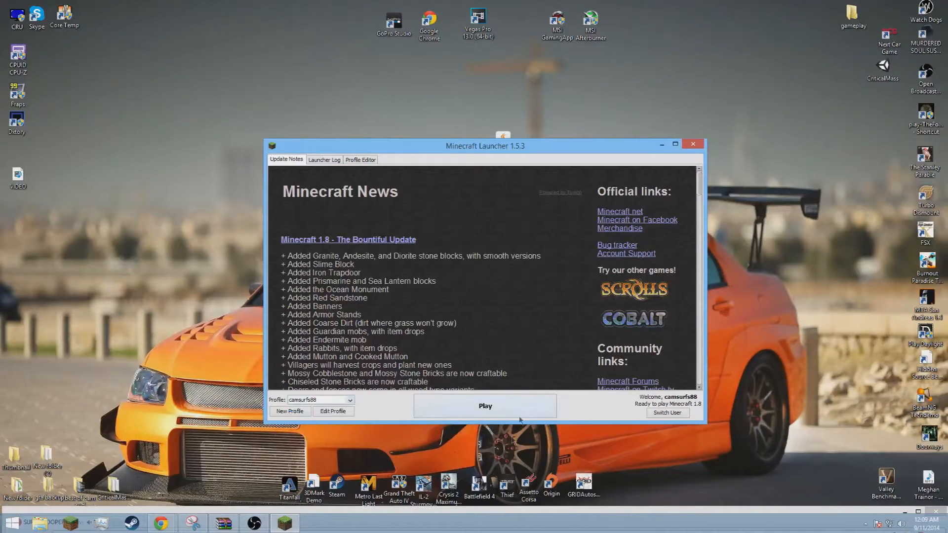
# - Edit the profile to use release 1.7.10, save it and launch Minecraft 1.7.10
pyautogui.click(350, 400)
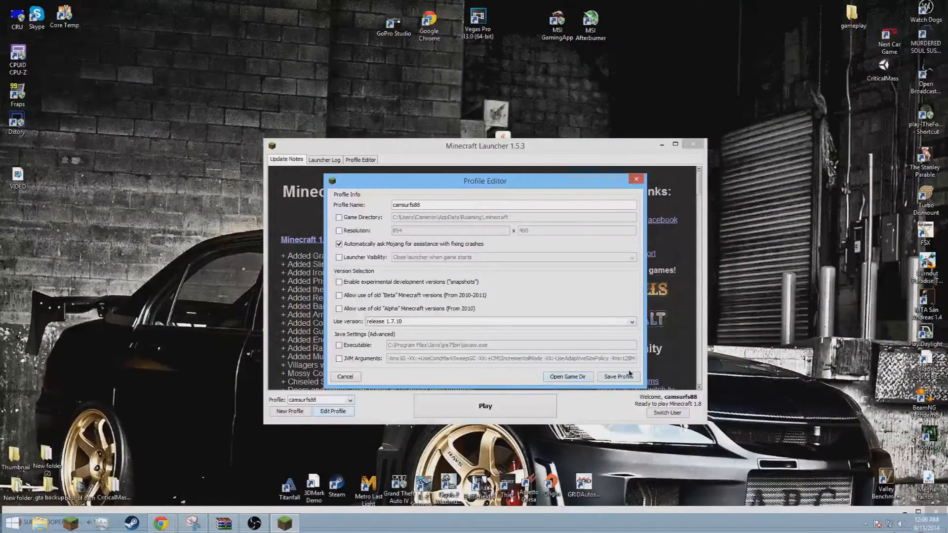
pyautogui.click(616, 376)
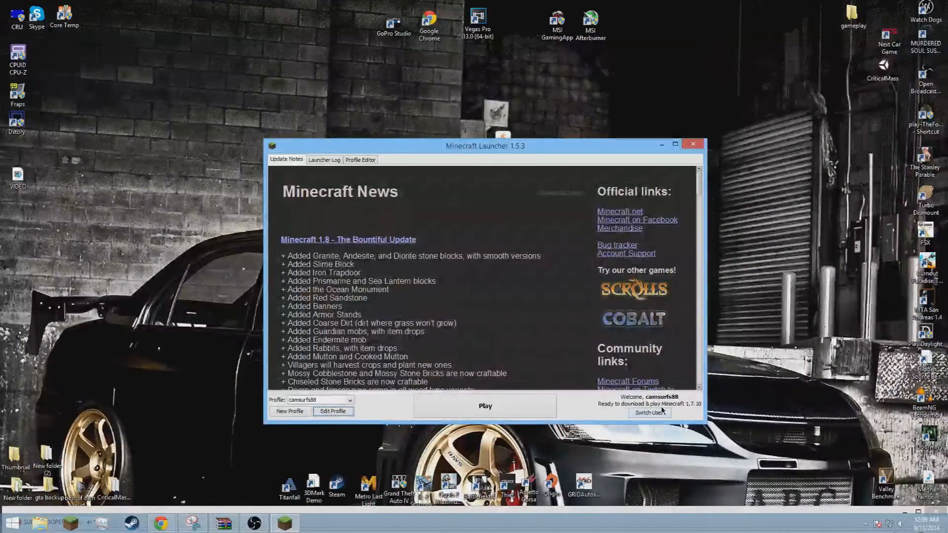
pyautogui.click(484, 405)
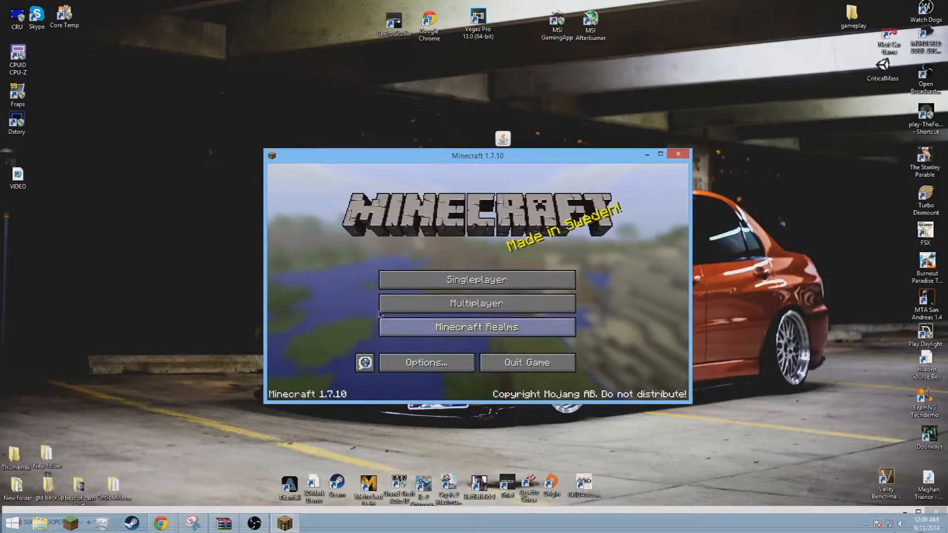
pyautogui.moveTo(327, 331)
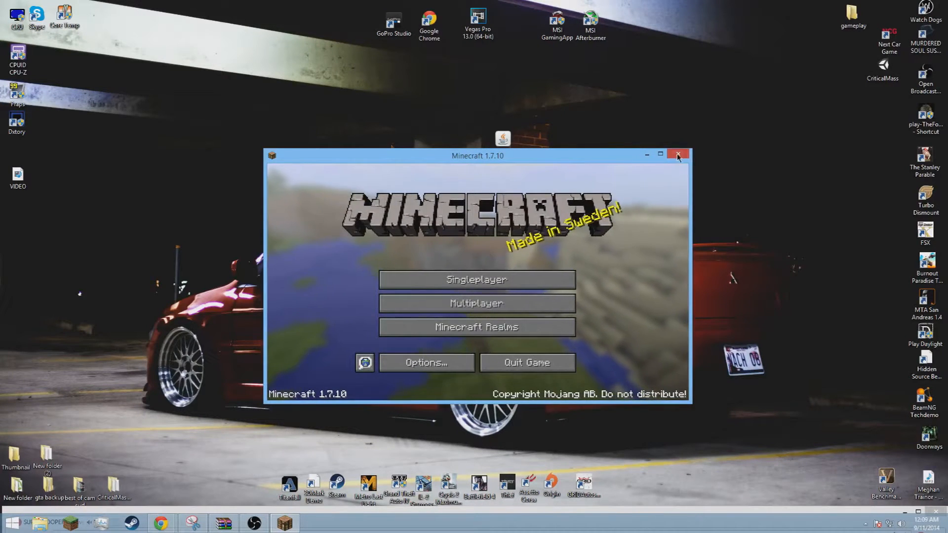
# - Close the game and reach the .minecraft folder in Roaming app data via Run %appdata%
pyautogui.click(677, 155)
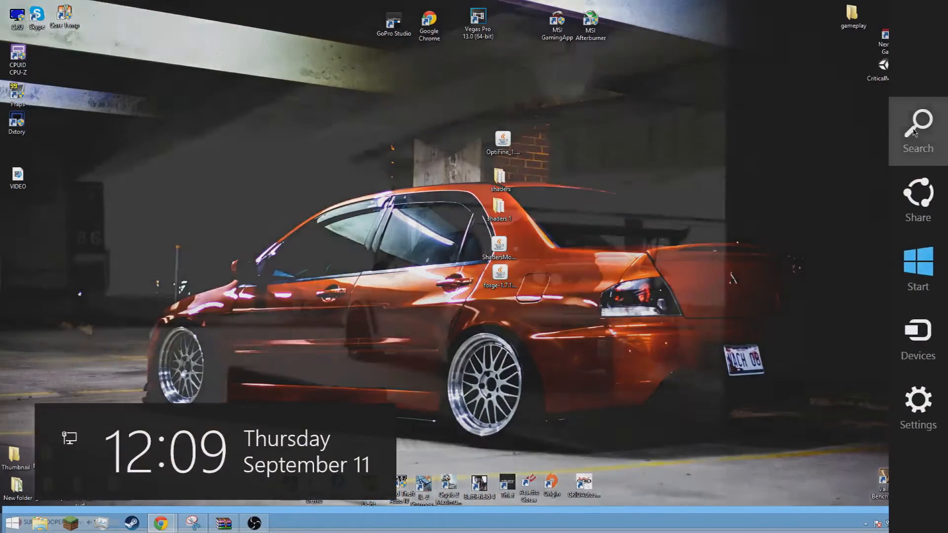
pyautogui.click(917, 131)
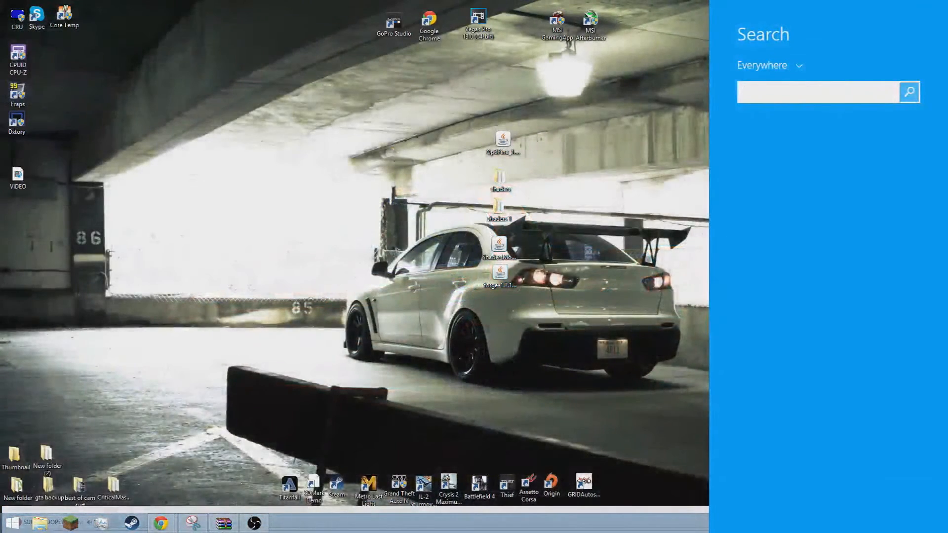
pyautogui.write('r')
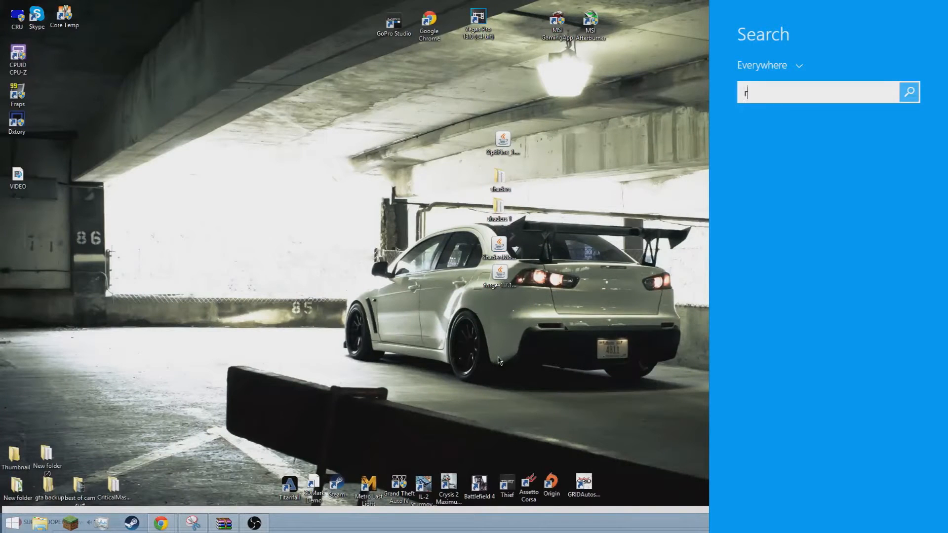
pyautogui.press('Win+r')
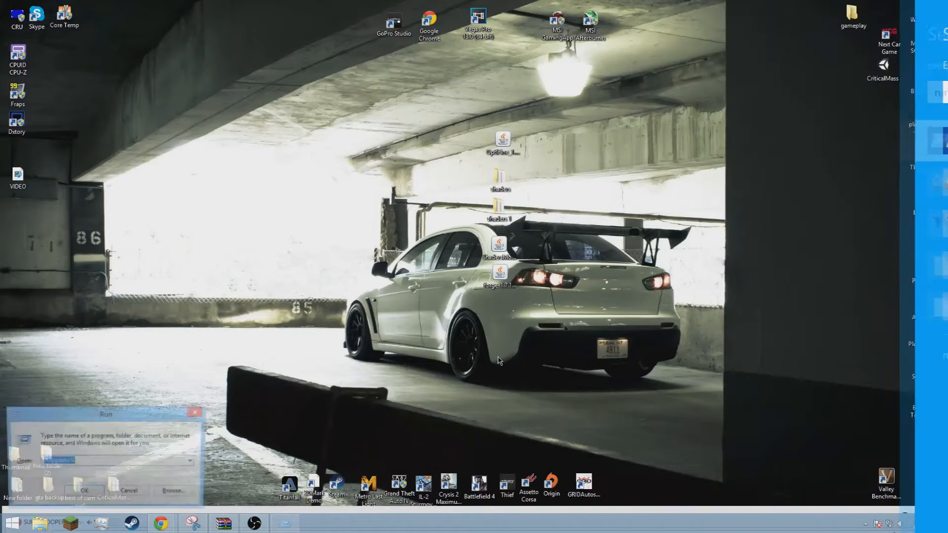
pyautogui.click(84, 491)
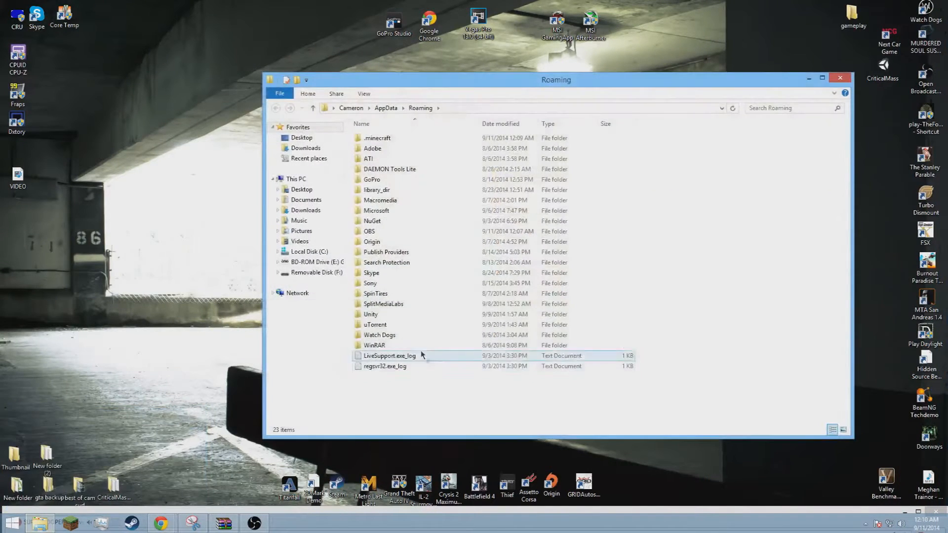
pyautogui.doubleClick(376, 138)
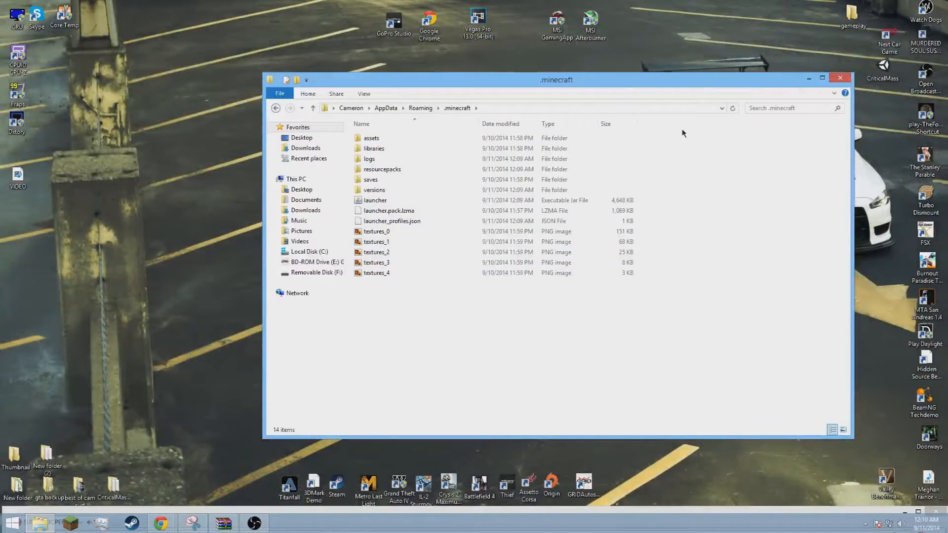
pyautogui.click(839, 79)
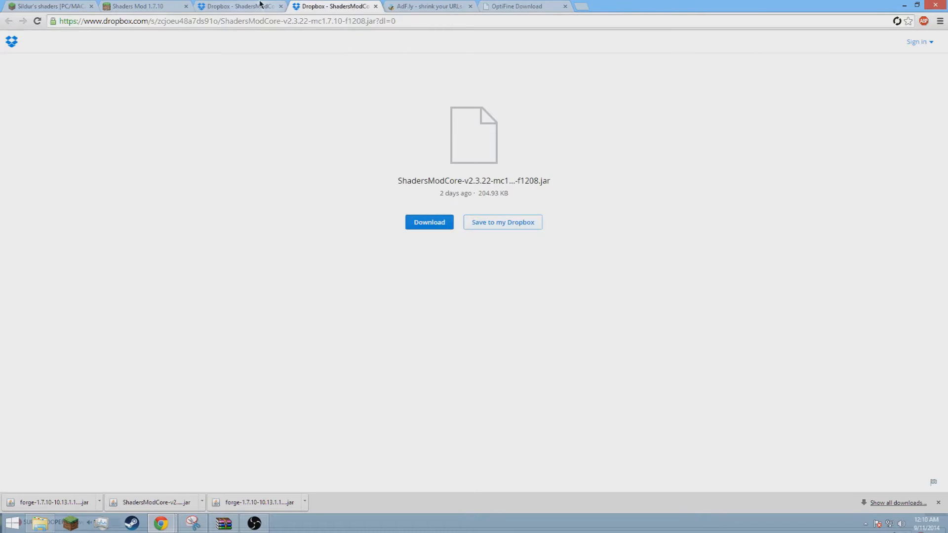
# - Flip through the Shaders Mod, Sildur's and ShadersModCore tabs and browse the Forge 1.7.10 downloads list
pyautogui.click(145, 7)
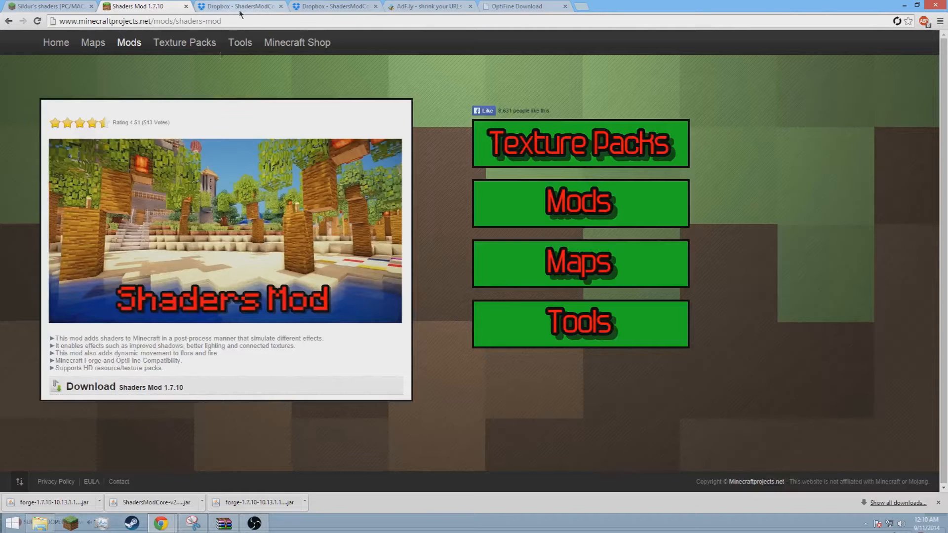
pyautogui.click(47, 6)
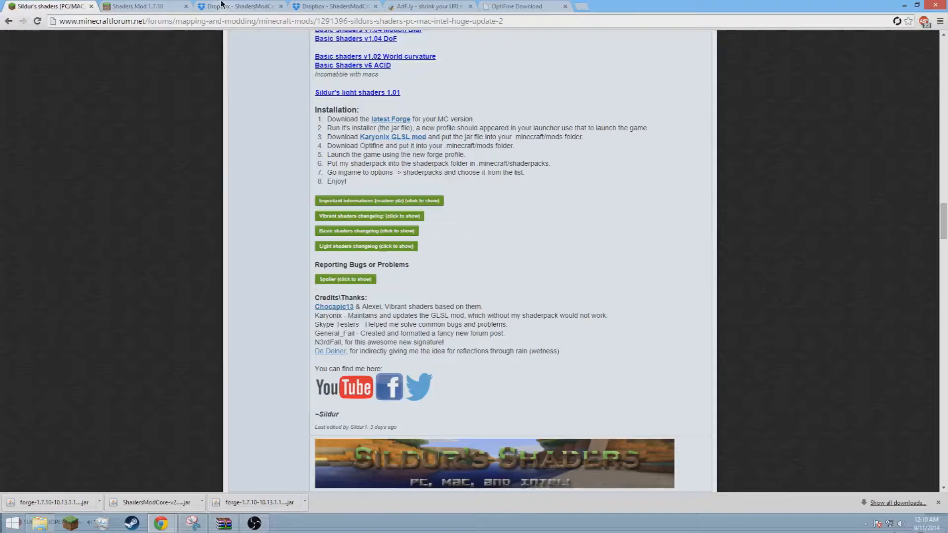
pyautogui.click(333, 6)
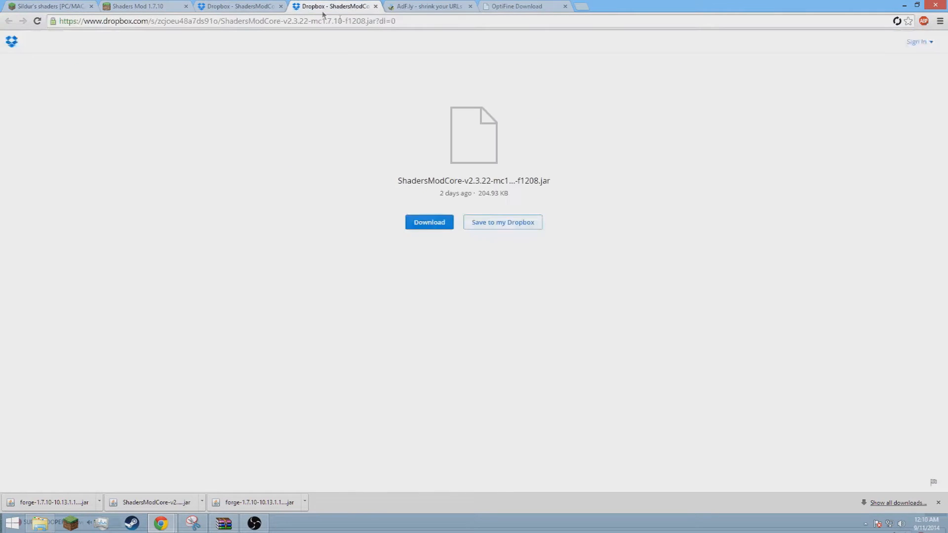
pyautogui.click(145, 6)
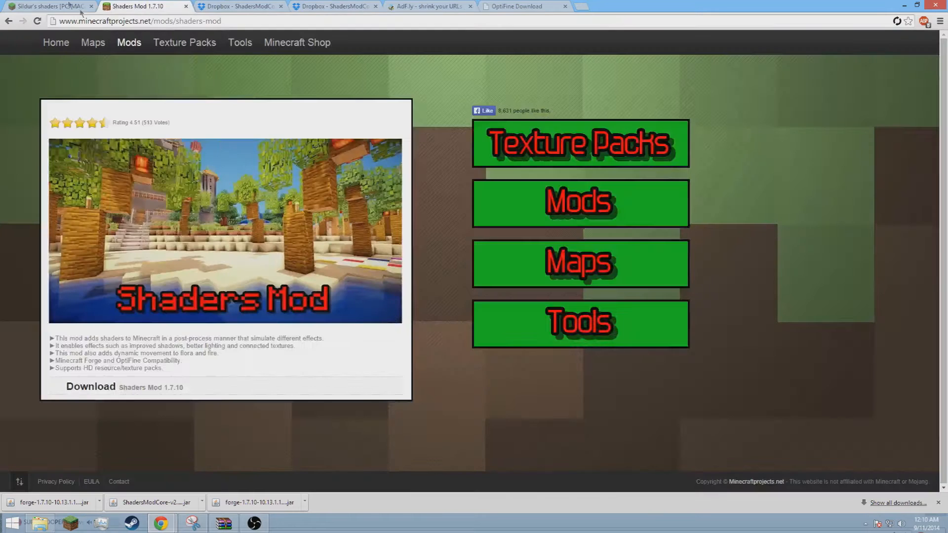
pyautogui.click(45, 6)
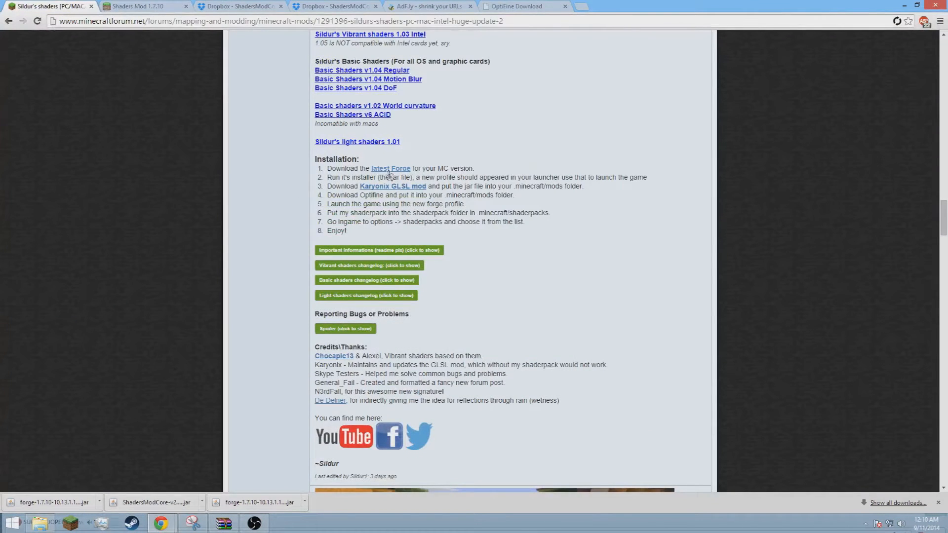
pyautogui.click(389, 169)
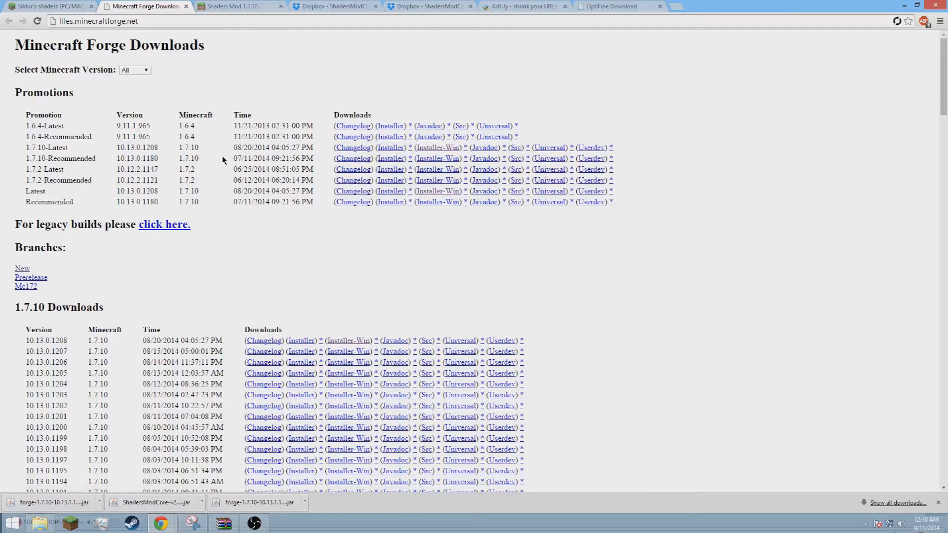
pyautogui.moveTo(90, 278)
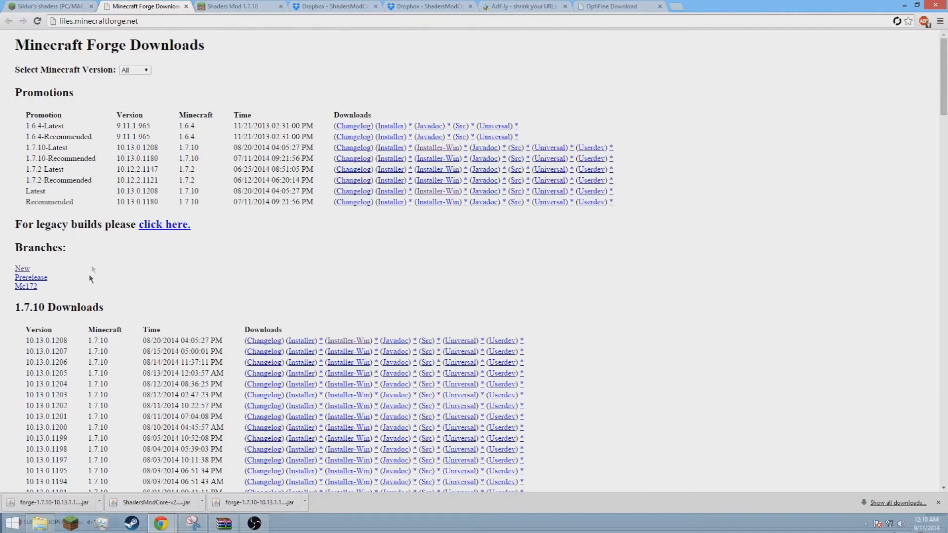
pyautogui.scroll(-3)
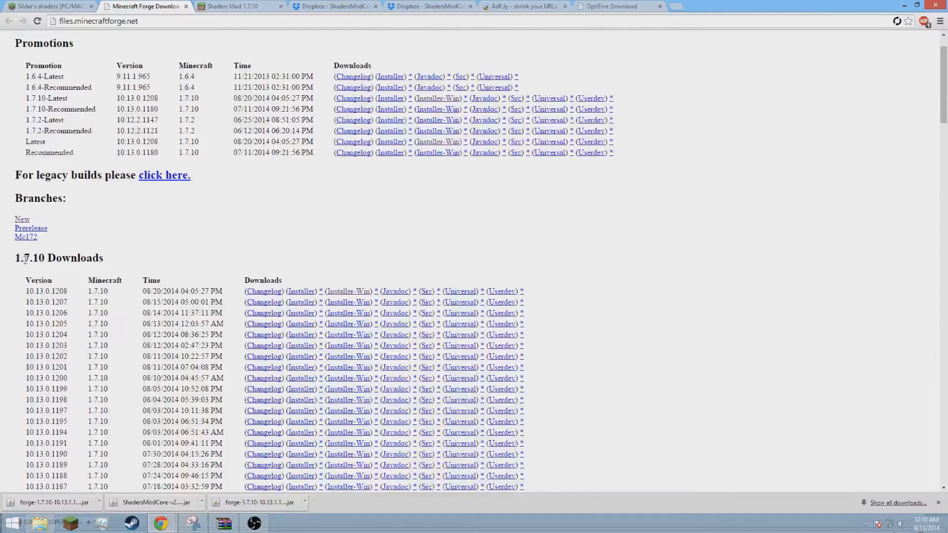
pyautogui.moveTo(299, 367)
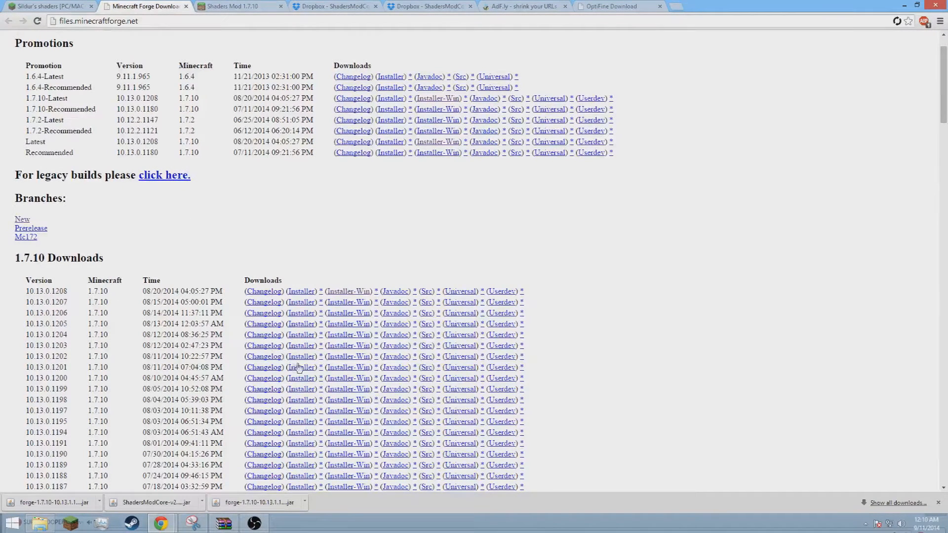
pyautogui.moveTo(348, 290)
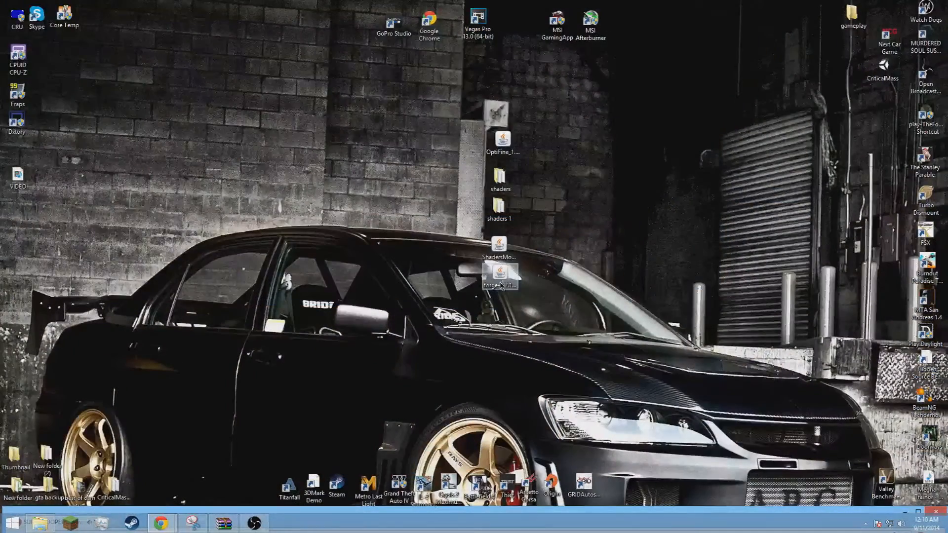
# - Run the Forge installer jar and install the Forge 10.13.1.1216 client profile
pyautogui.doubleClick(499, 273)
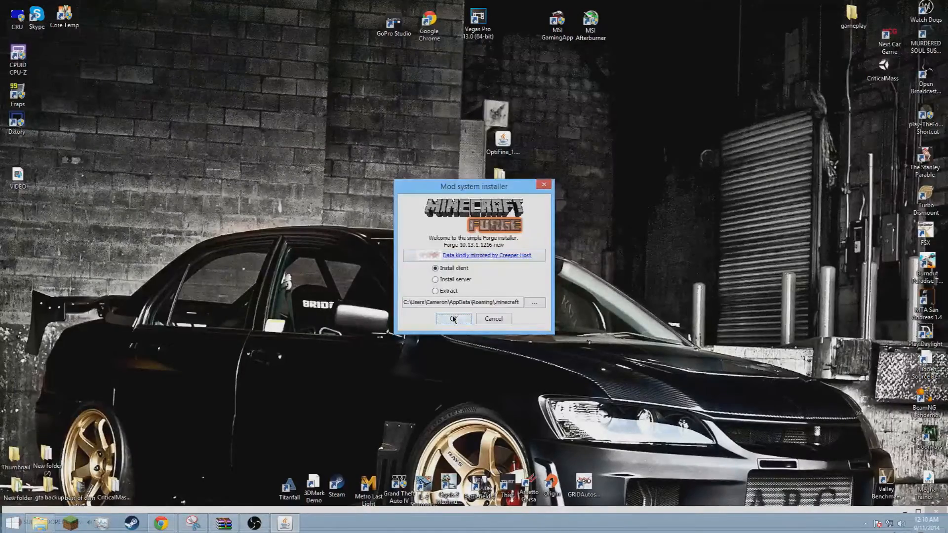
pyautogui.click(453, 319)
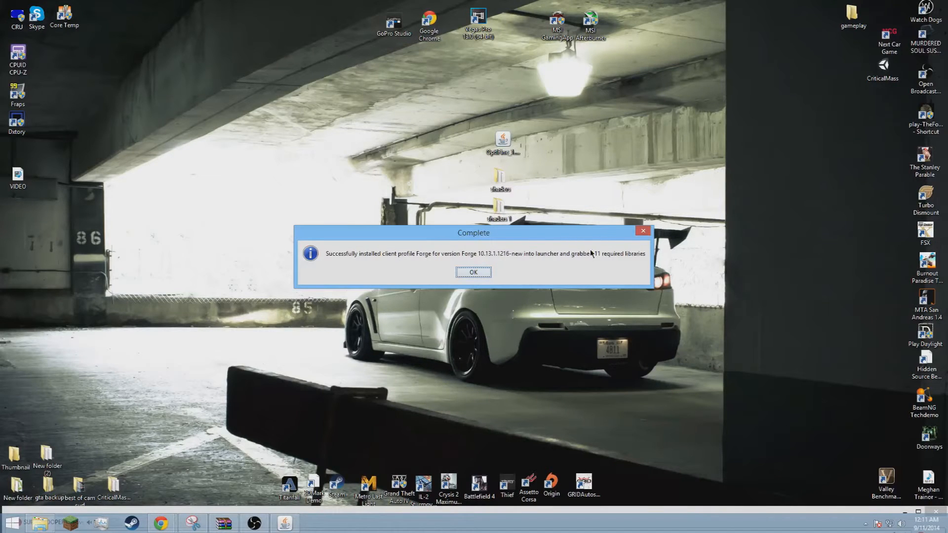
pyautogui.moveTo(434, 310)
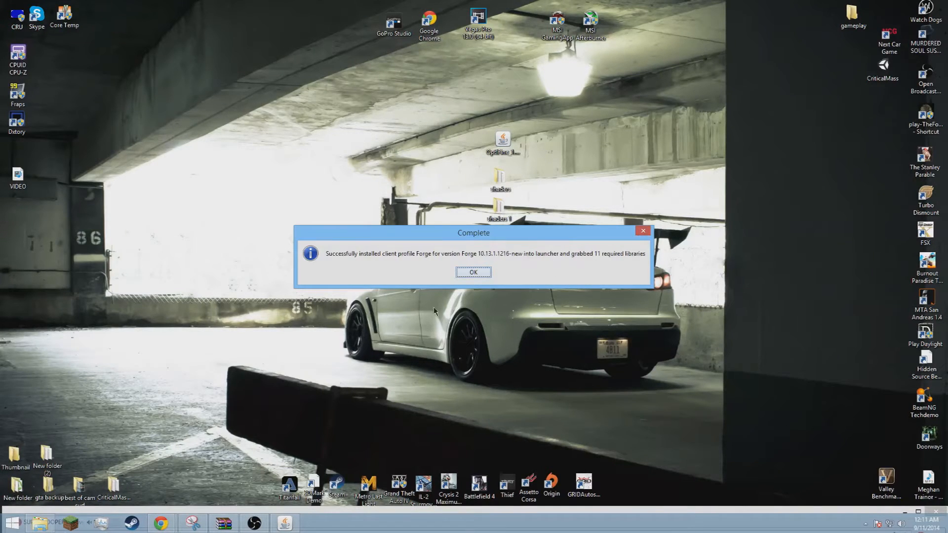
pyautogui.click(472, 272)
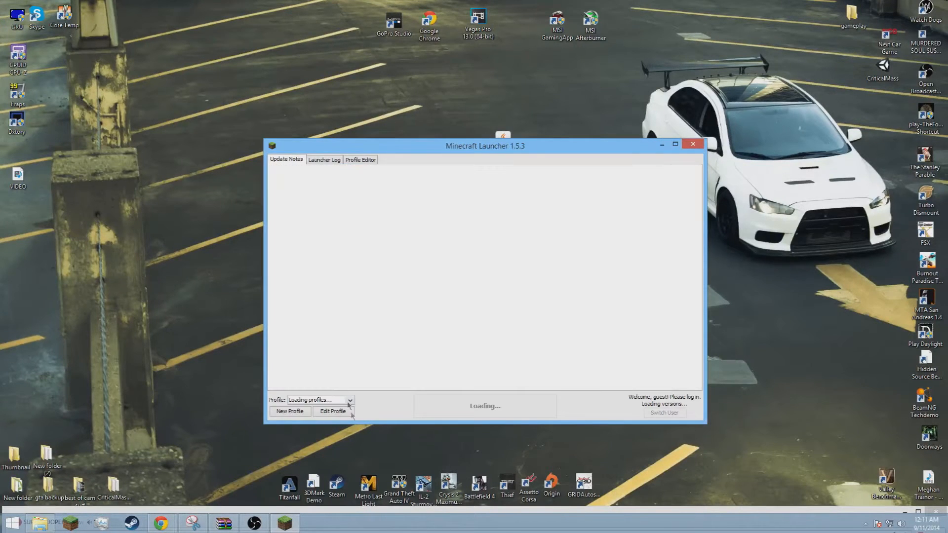
# - Launch the game with the Forge profile, review the loaded mods list, then close the game
pyautogui.click(349, 400)
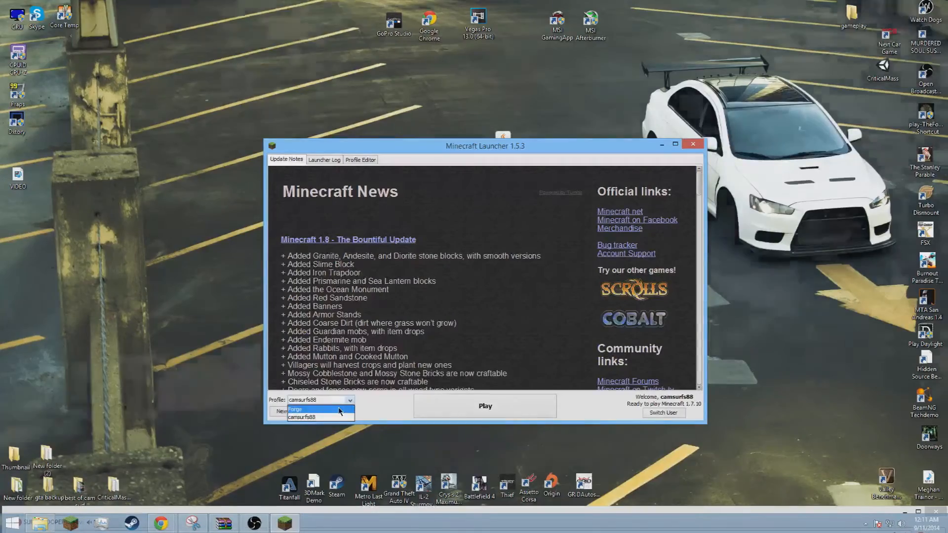
pyautogui.click(295, 409)
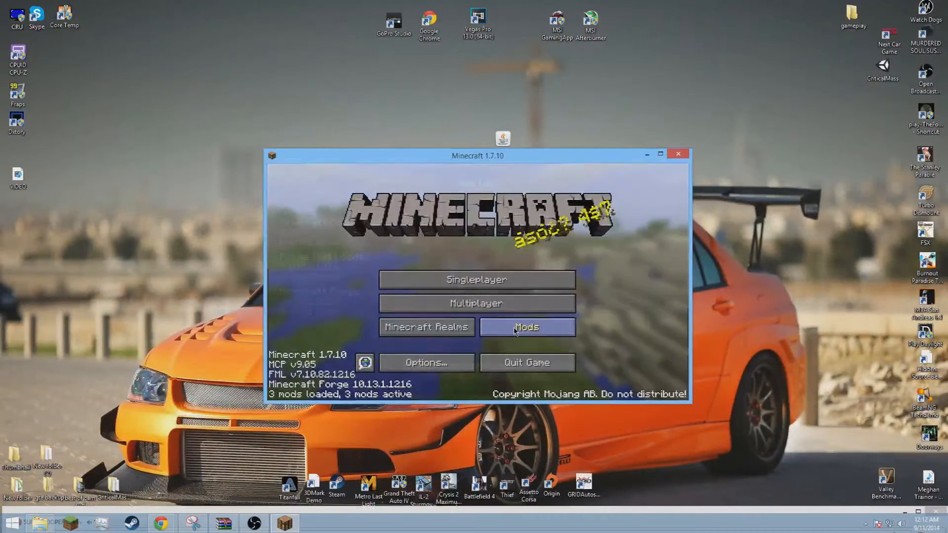
pyautogui.click(525, 327)
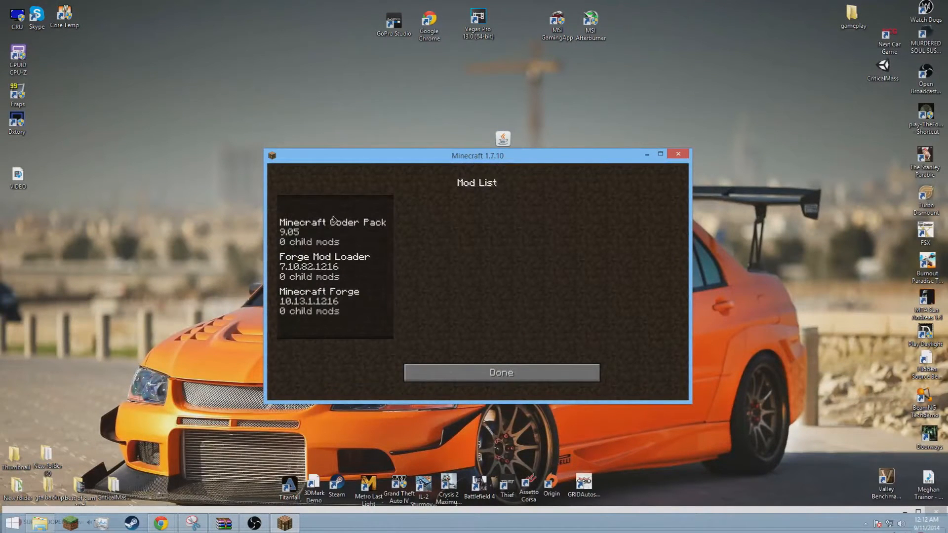
pyautogui.moveTo(317, 254)
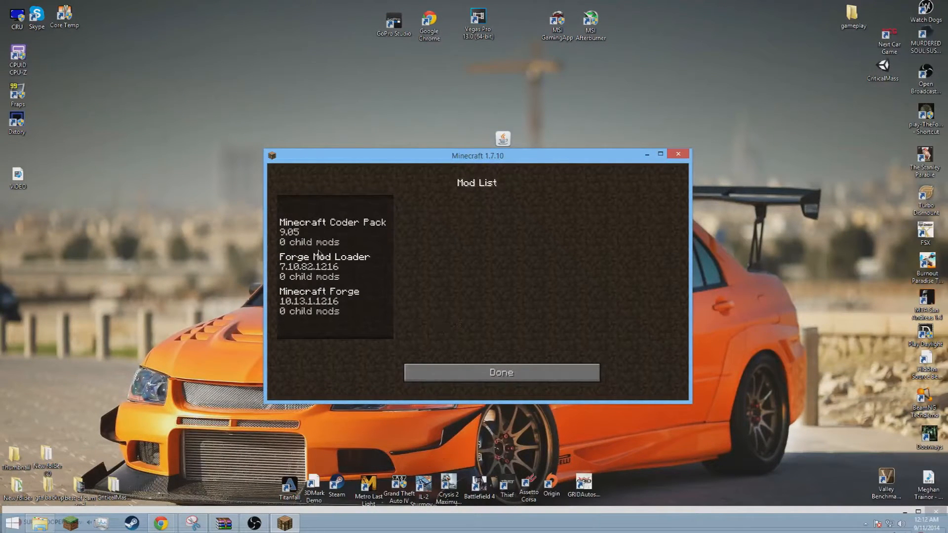
pyautogui.moveTo(345, 298)
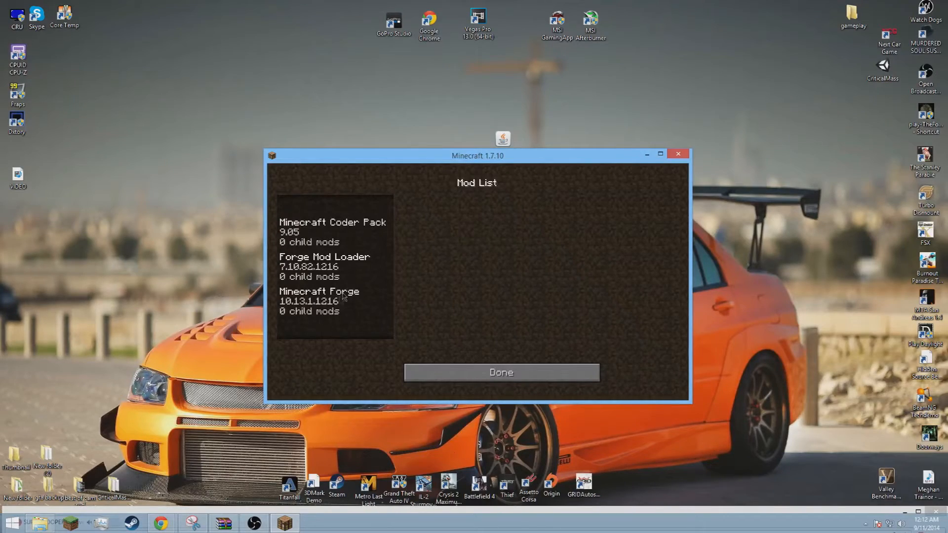
pyautogui.click(501, 372)
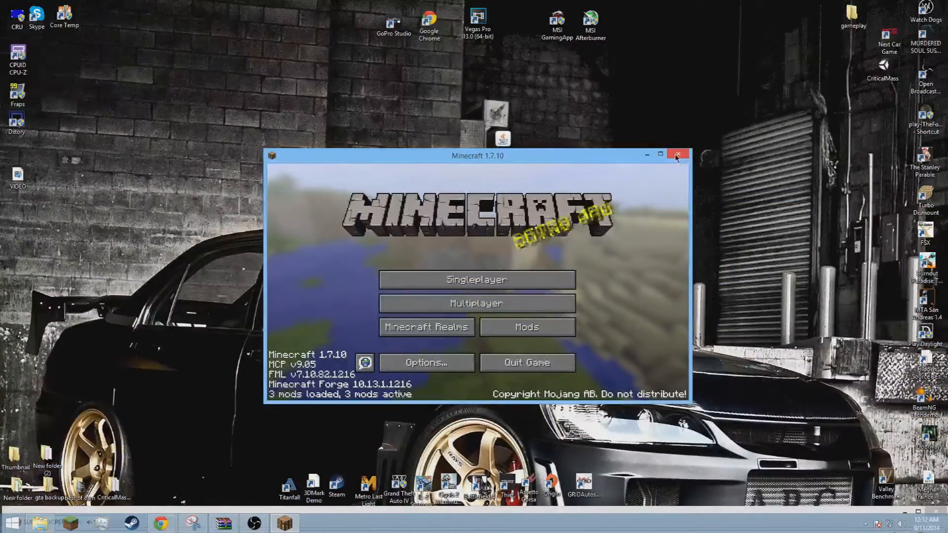
pyautogui.click(677, 155)
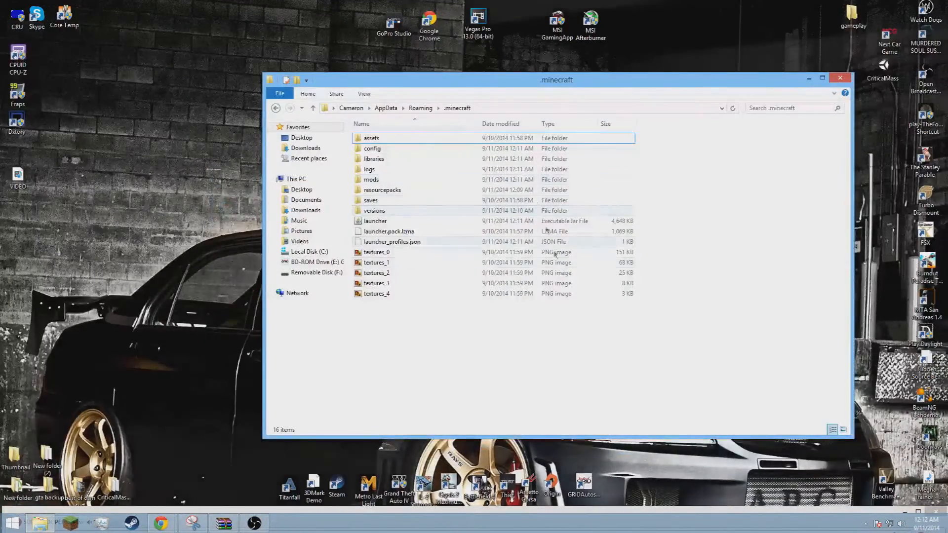
# - Go into the mods folder of the .minecraft directory
pyautogui.doubleClick(371, 178)
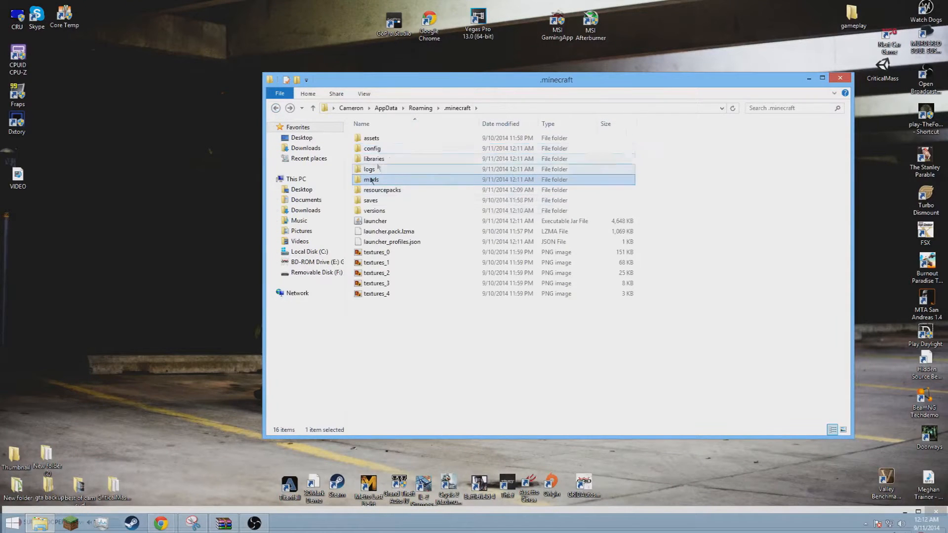
pyautogui.moveTo(518, 101)
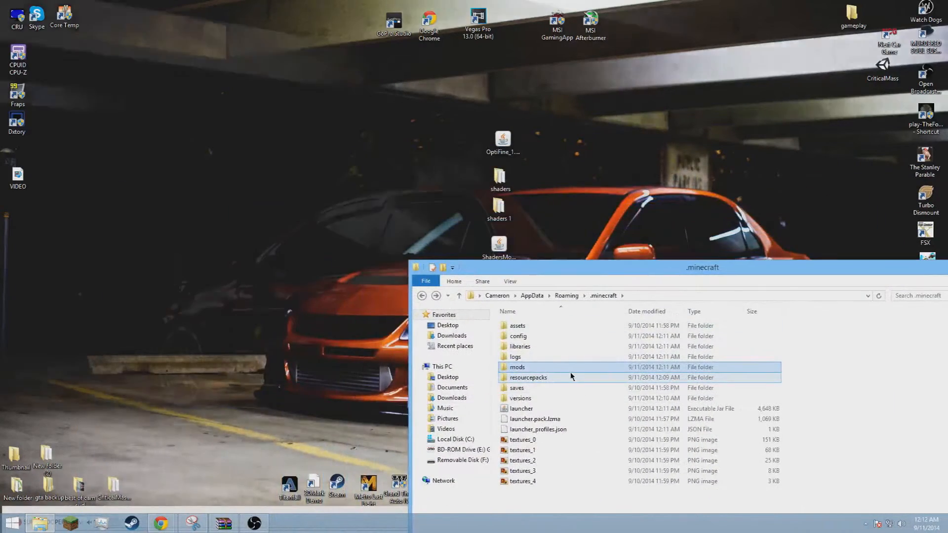
pyautogui.doubleClick(516, 367)
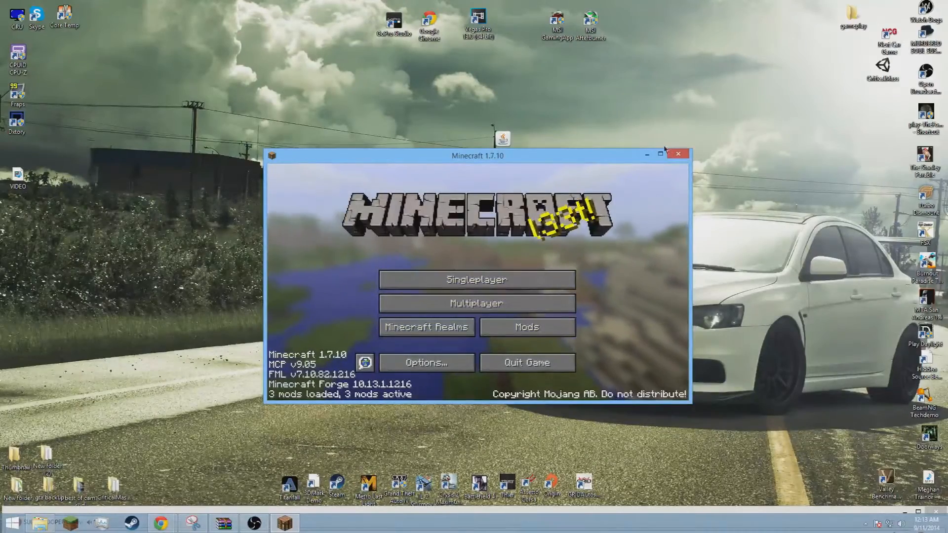
# - Close the Minecraft 1.7.10 window to return to the .minecraft Explorer window
pyautogui.click(677, 154)
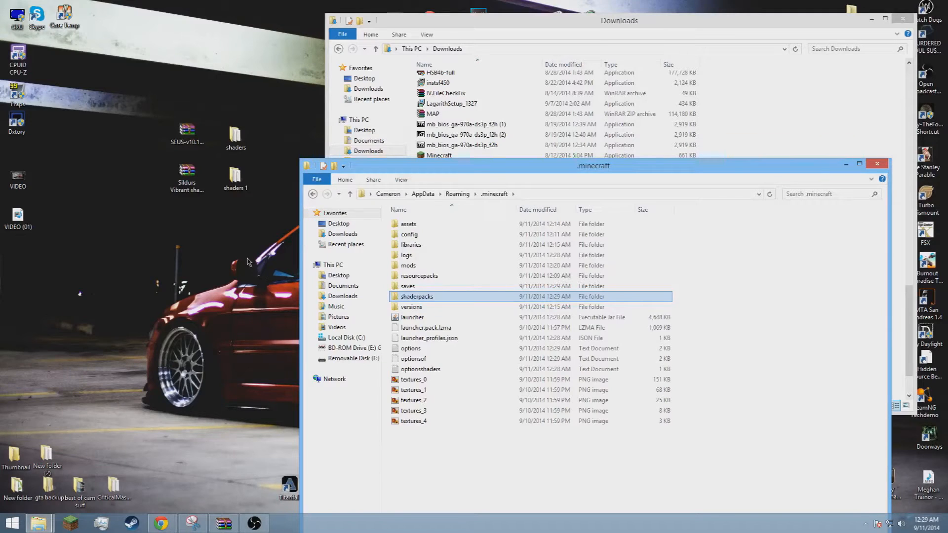
pyautogui.moveTo(228, 260)
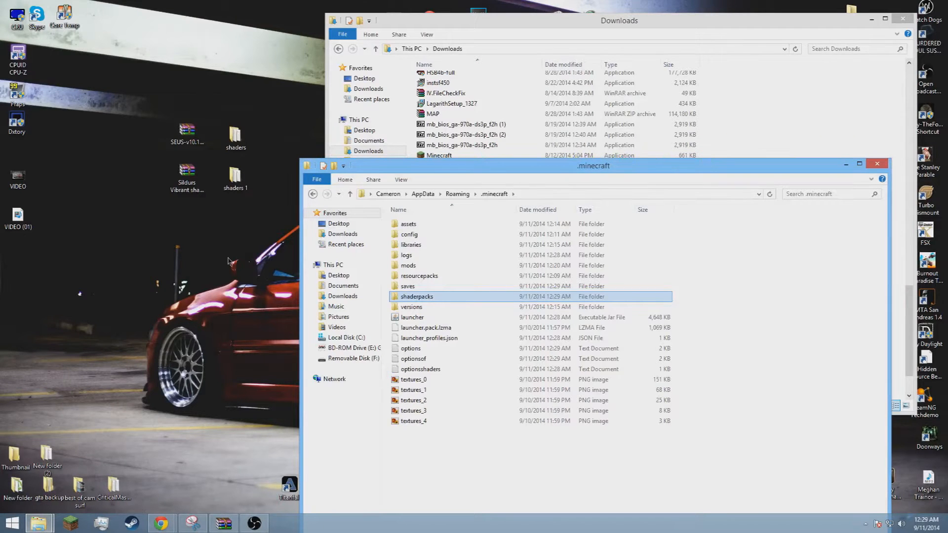
# - Check the shaderpacks folder, then browse into versions and the OptiFine 1.7.10 folder and back
pyautogui.doubleClick(417, 296)
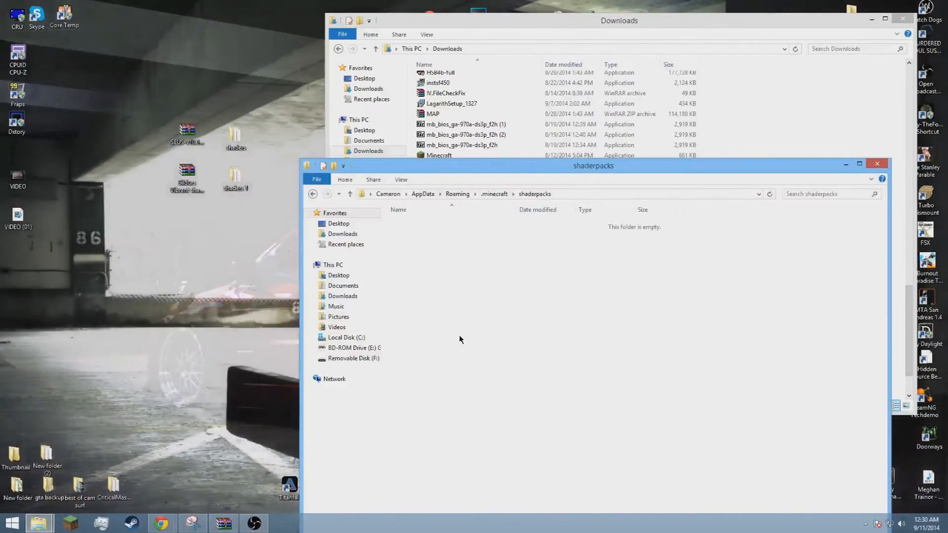
pyautogui.moveTo(199, 267)
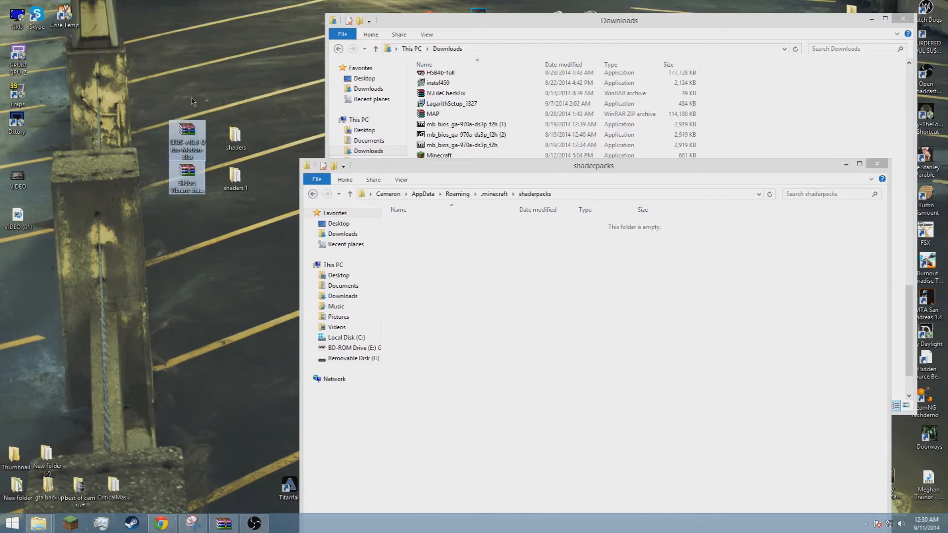
pyautogui.moveTo(186, 91)
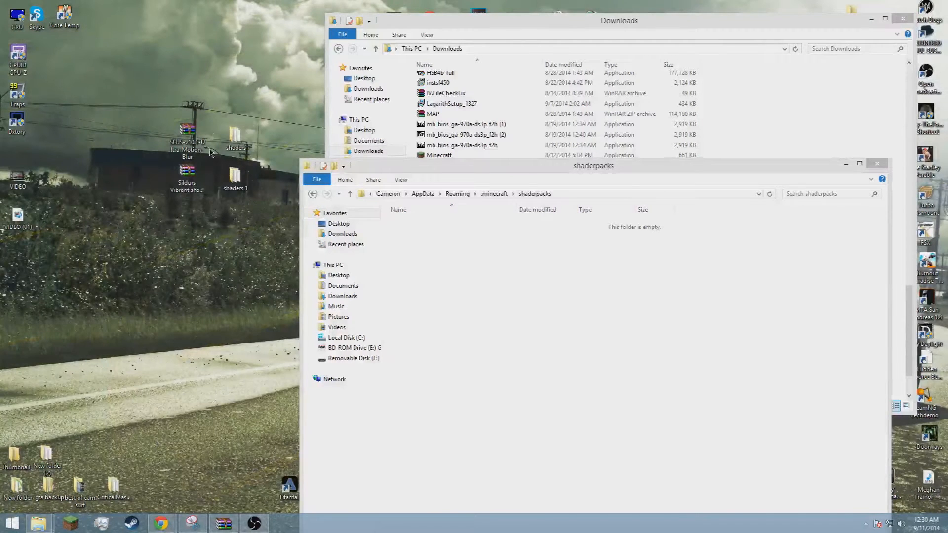
pyautogui.moveTo(166, 255)
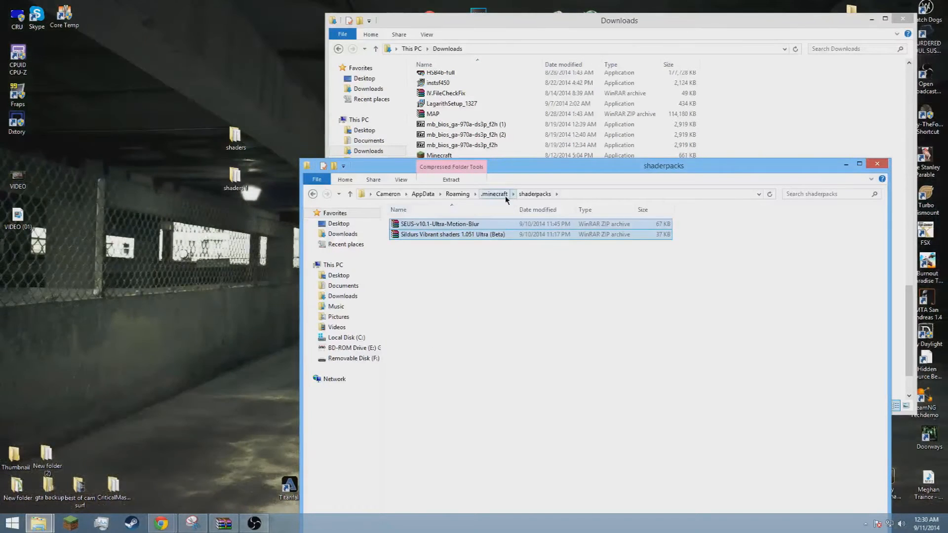
pyautogui.click(493, 193)
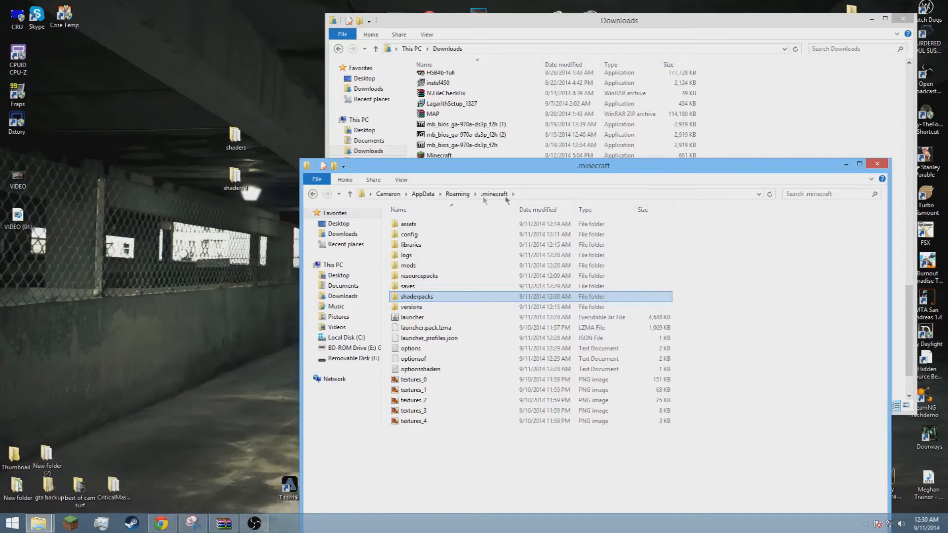
pyautogui.doubleClick(411, 306)
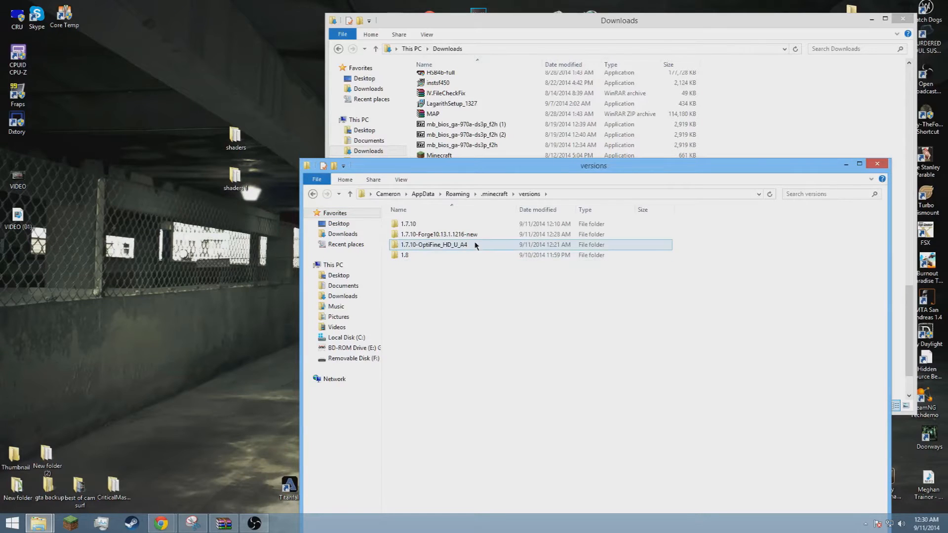
pyautogui.doubleClick(441, 234)
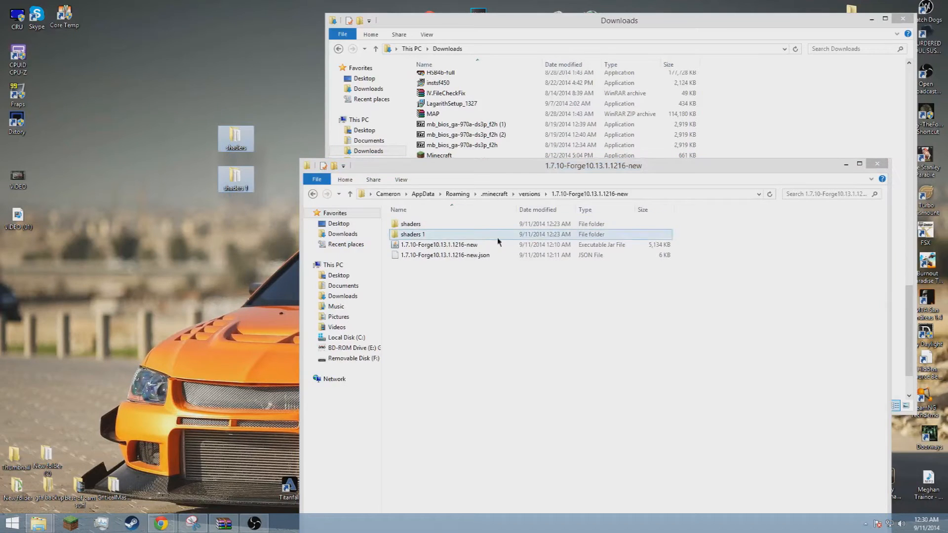
pyautogui.click(313, 193)
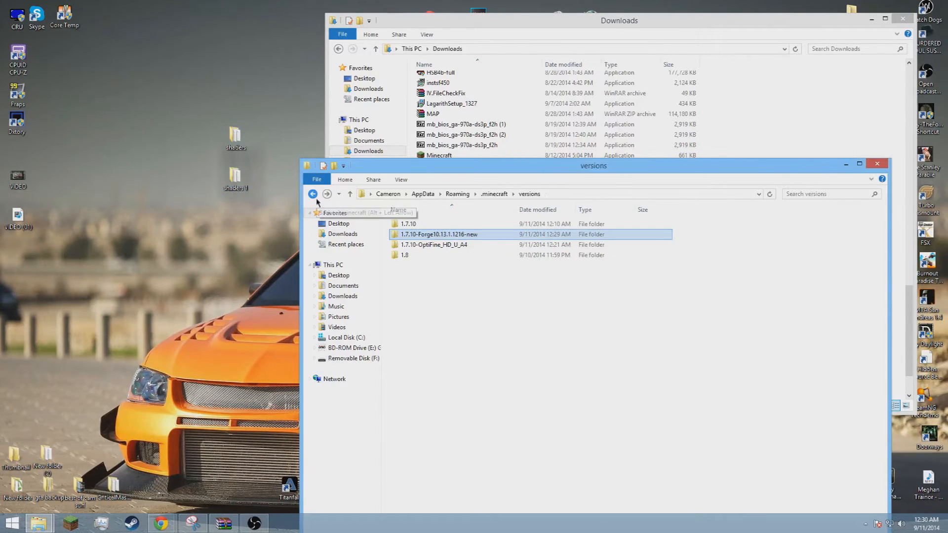
pyautogui.moveTo(312, 195)
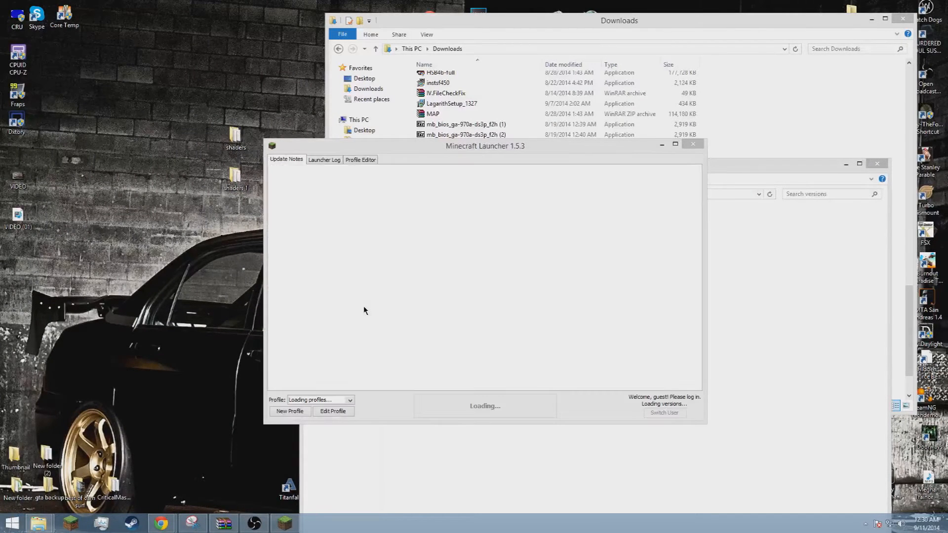
# - Toggle between the Forge and original profiles, then browse the profile's Use version list
pyautogui.click(349, 400)
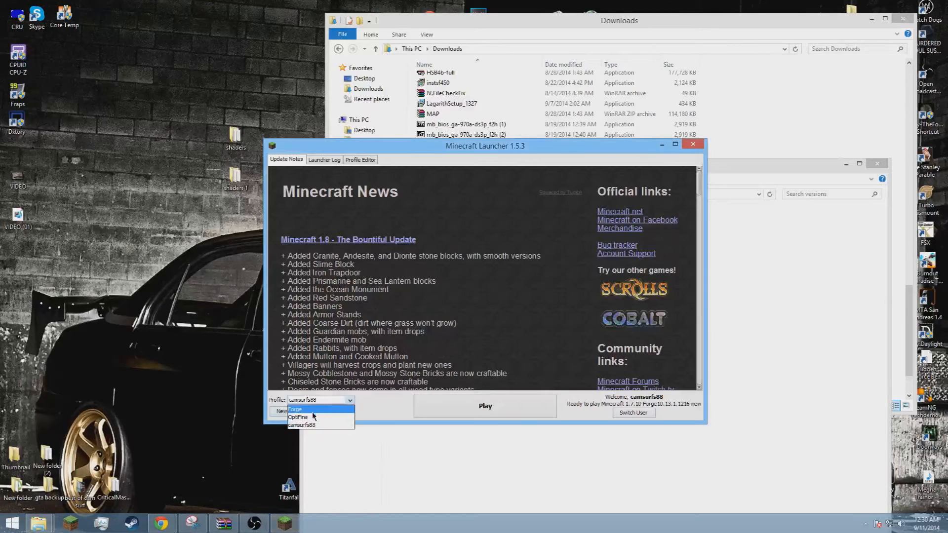
pyautogui.click(294, 408)
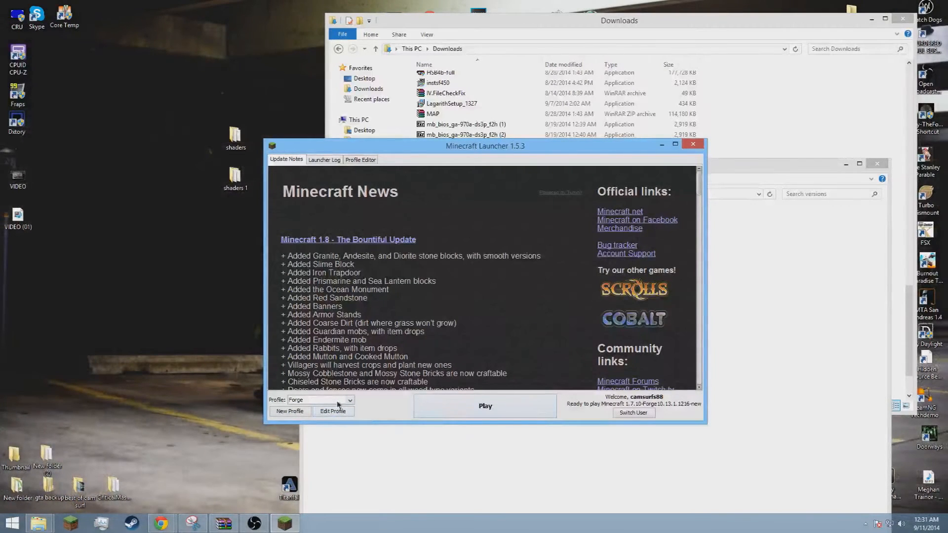
pyautogui.click(318, 399)
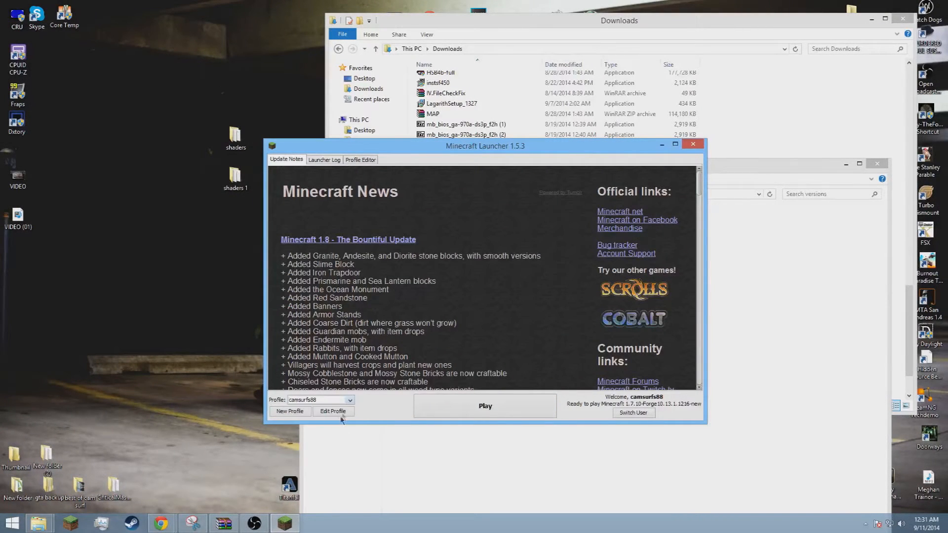
pyautogui.click(331, 411)
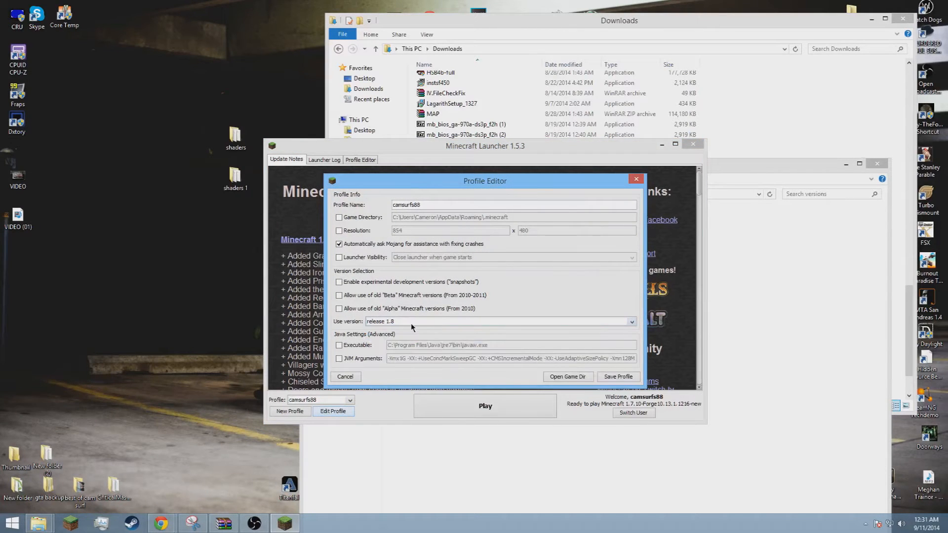
pyautogui.click(630, 321)
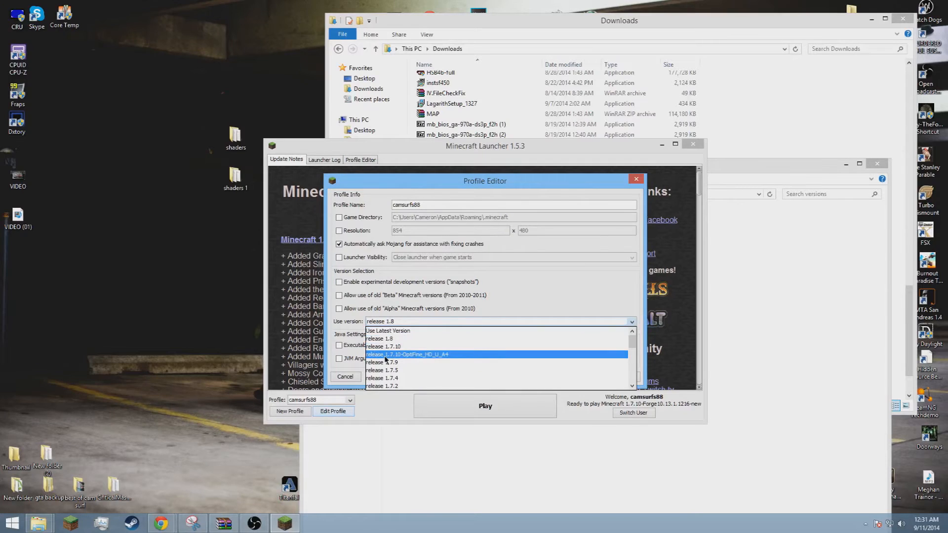
pyautogui.scroll(-3)
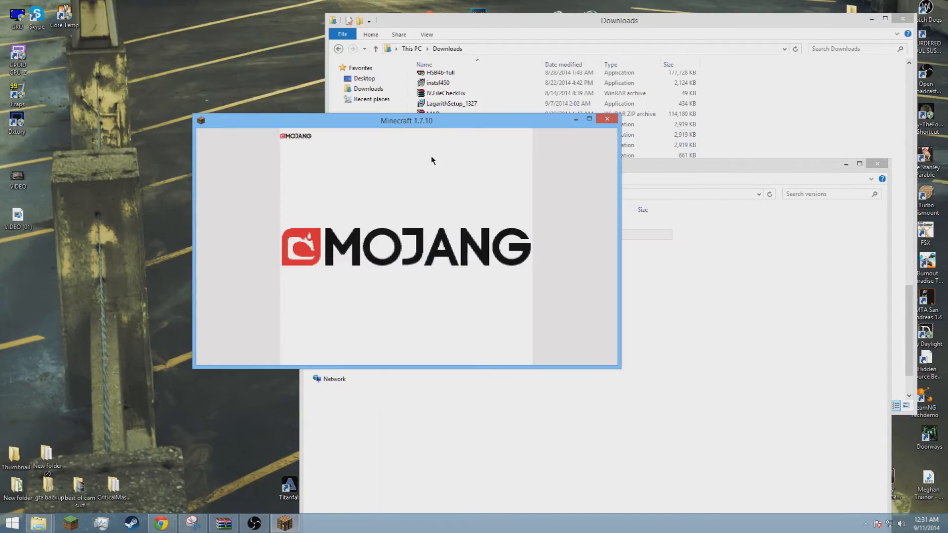
pyautogui.moveTo(389, 114)
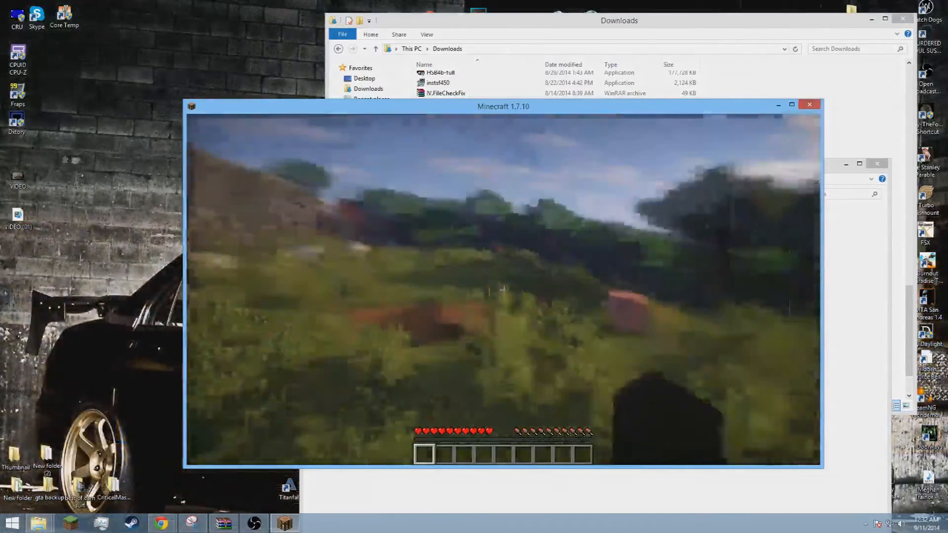
# - Select Sildurs Vibrant shaders 1.051 Ultra (Beta).zip in the Shaders list after briefly toggling SEUS, then resume play
pyautogui.press('Escape')
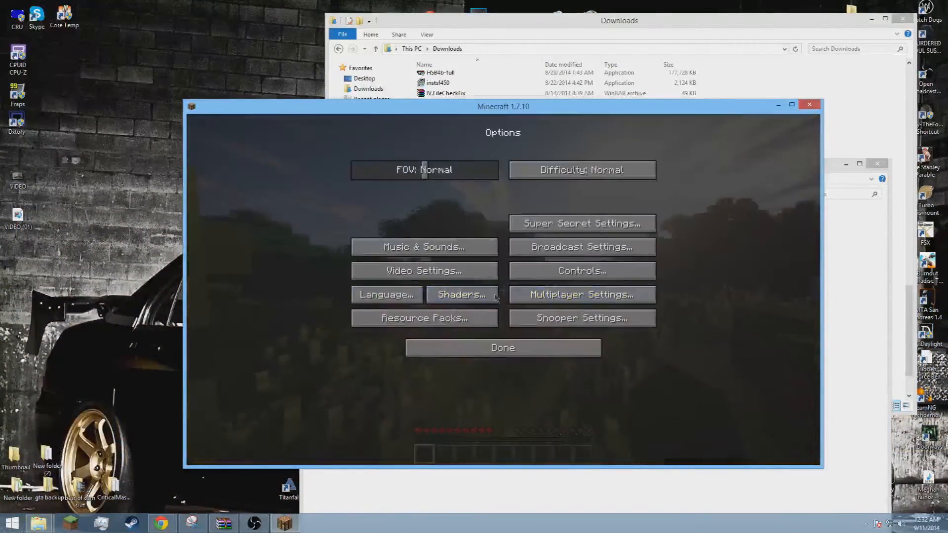
pyautogui.click(461, 294)
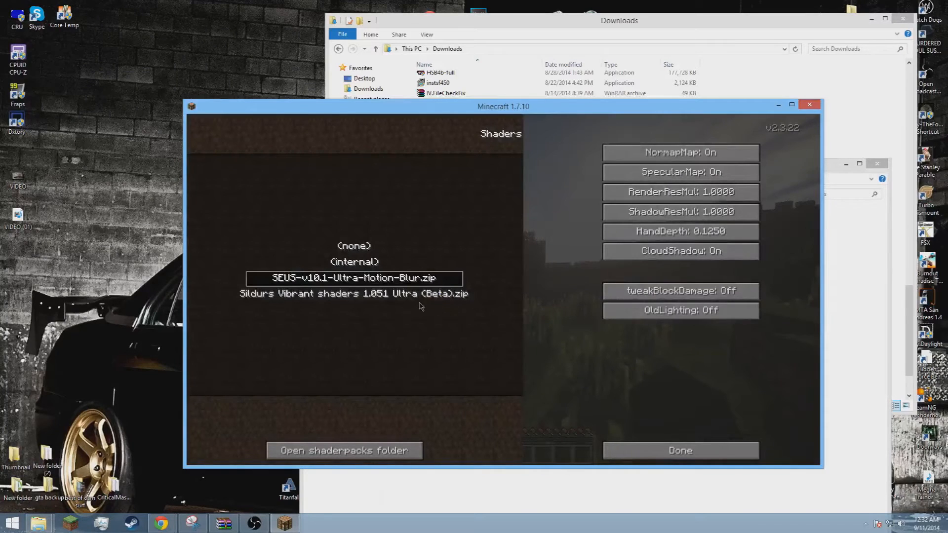
pyautogui.moveTo(252, 303)
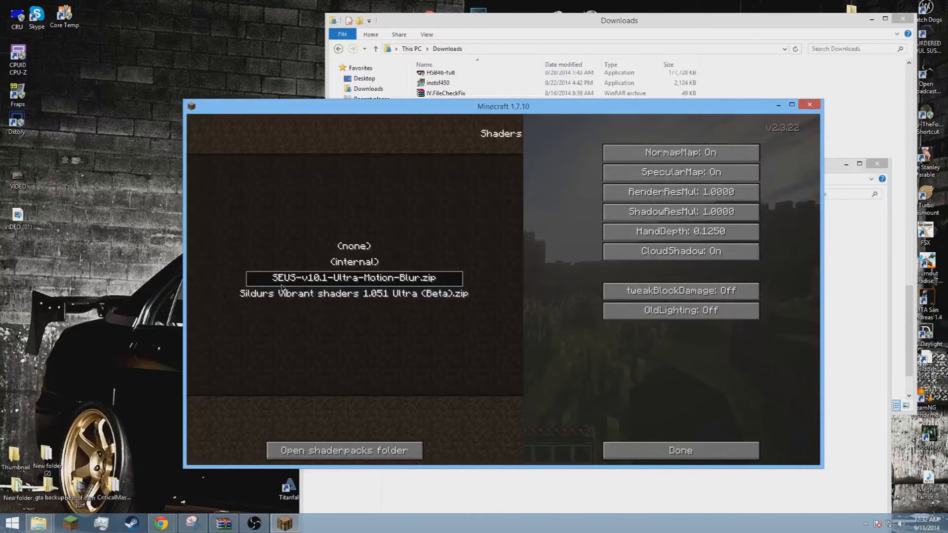
pyautogui.click(353, 293)
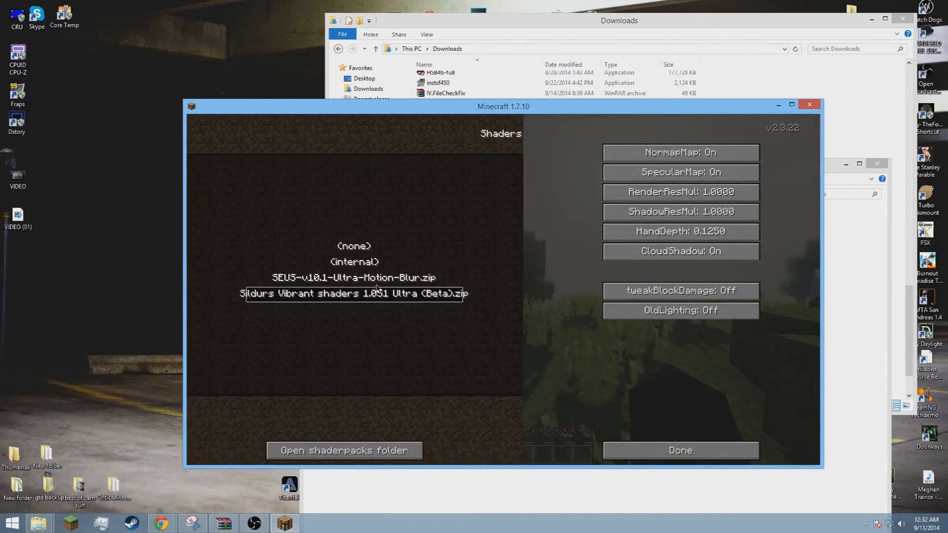
pyautogui.click(353, 277)
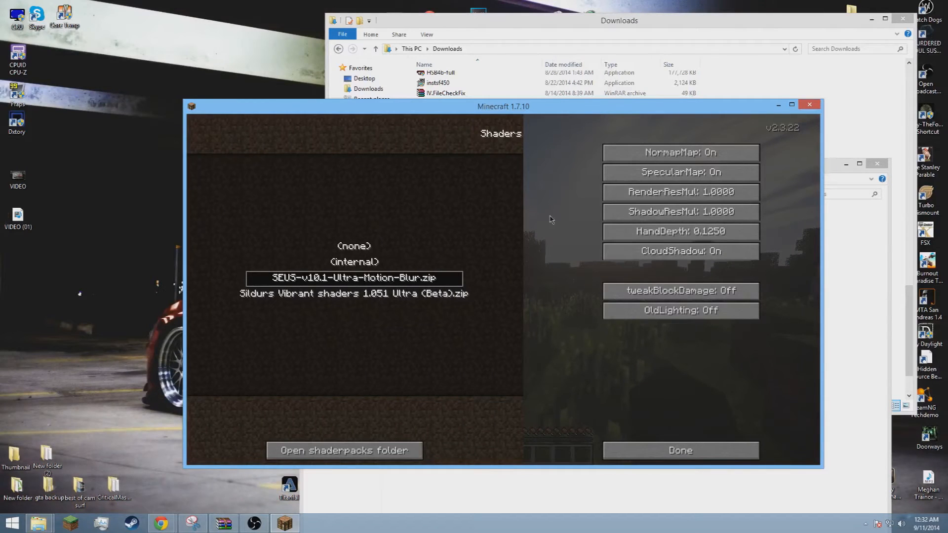
pyautogui.click(353, 294)
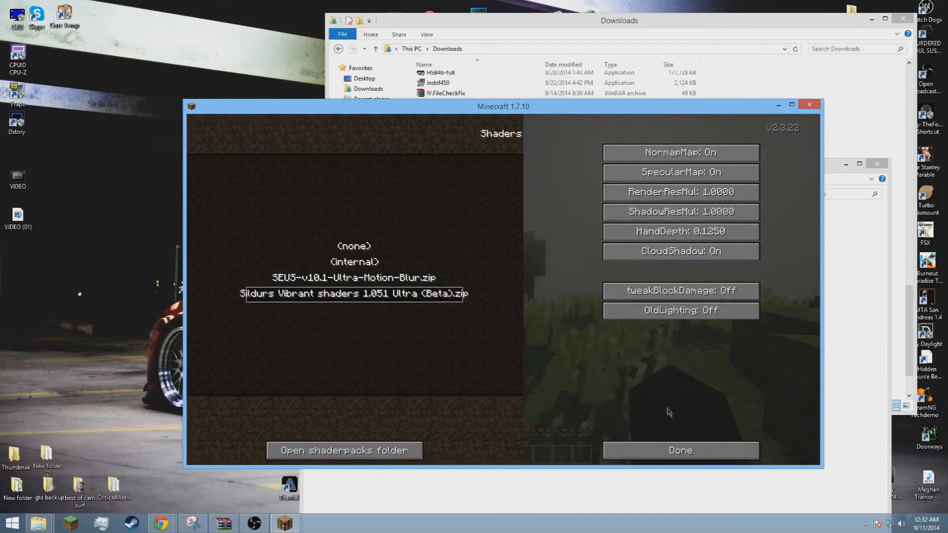
pyautogui.click(679, 450)
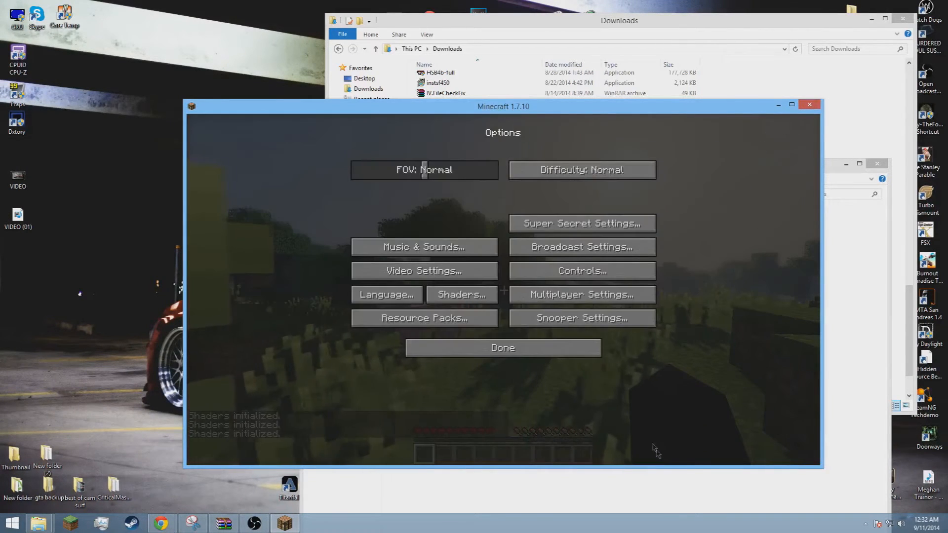
pyautogui.click(503, 348)
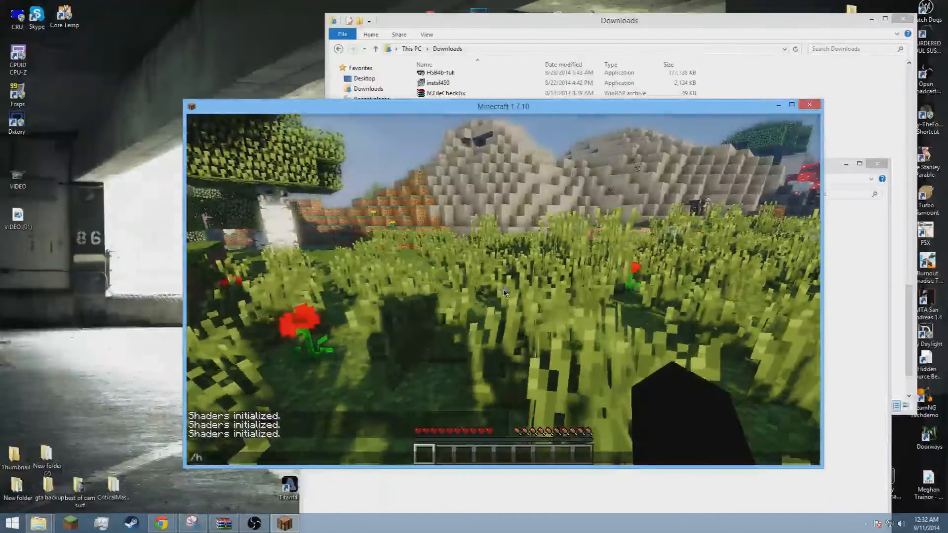
# - Enter the gamemode command in chat while in the shader-lit world
pyautogui.write('gamemode')
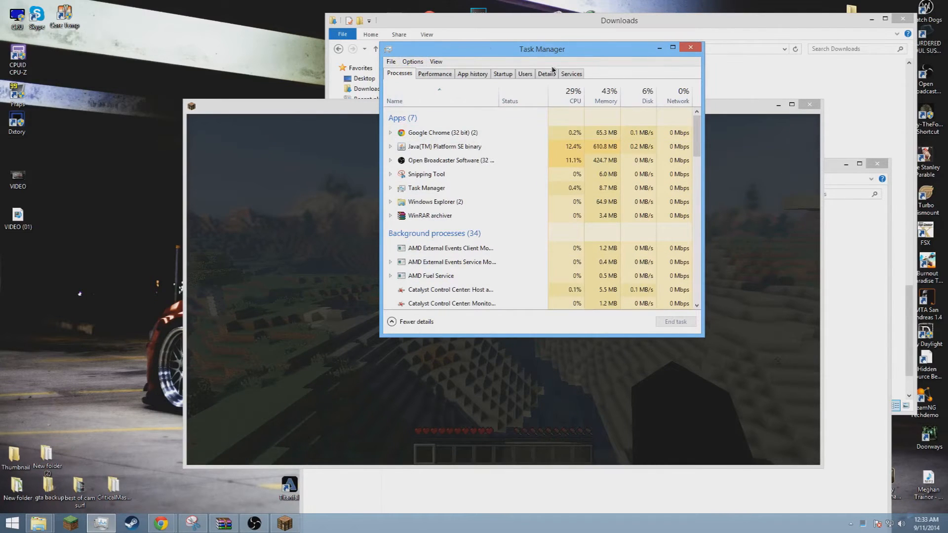
# - In Task Manager's Details list, end the smaller javaw.exe process (204,072 K) and confirm
pyautogui.click(544, 74)
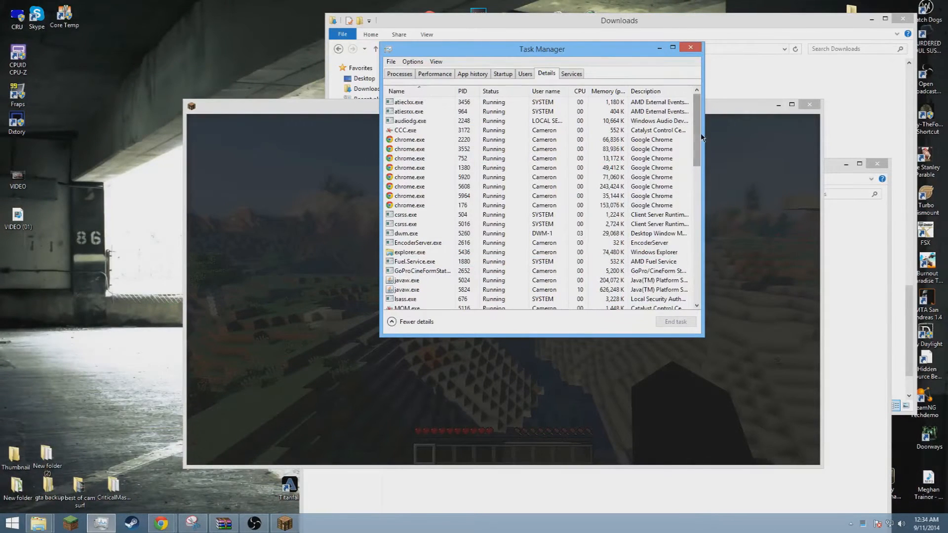
pyautogui.scroll(-3)
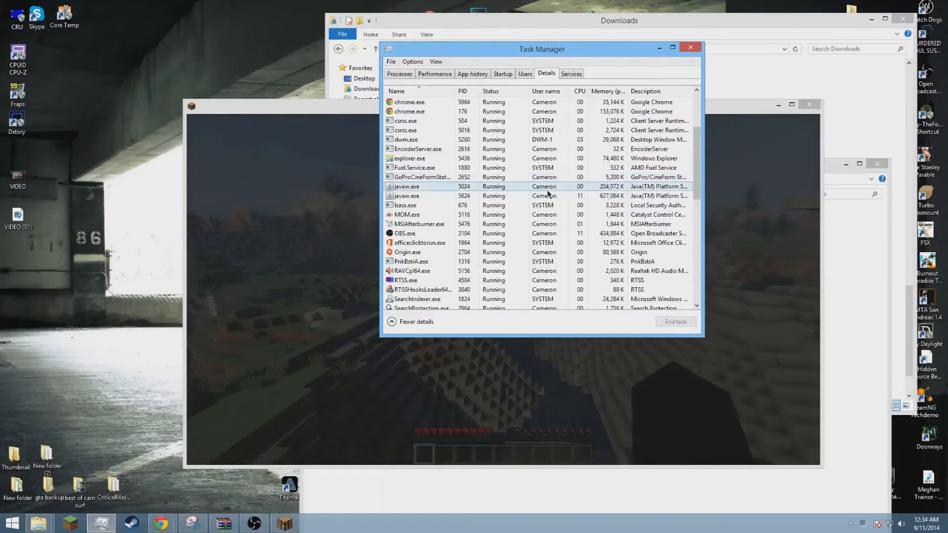
pyautogui.click(423, 195)
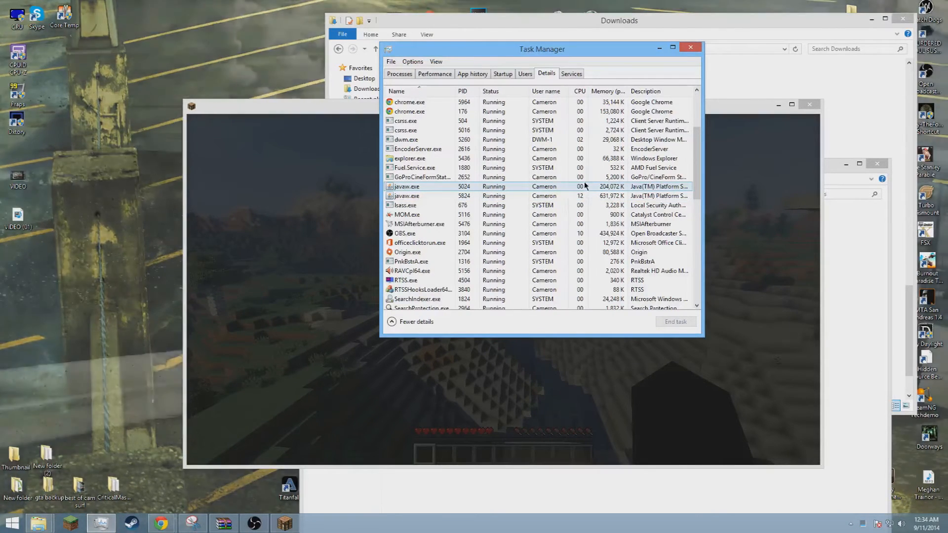
pyautogui.click(675, 321)
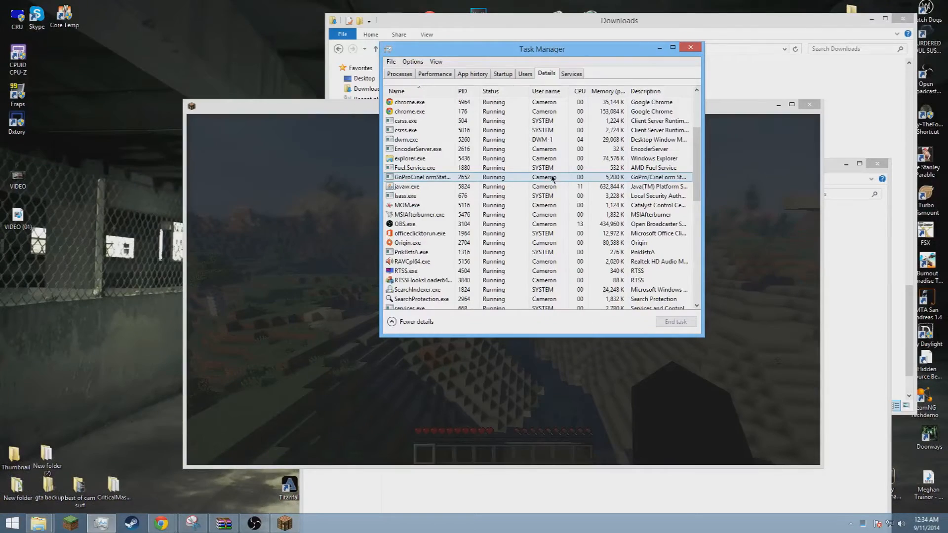
pyautogui.click(502, 290)
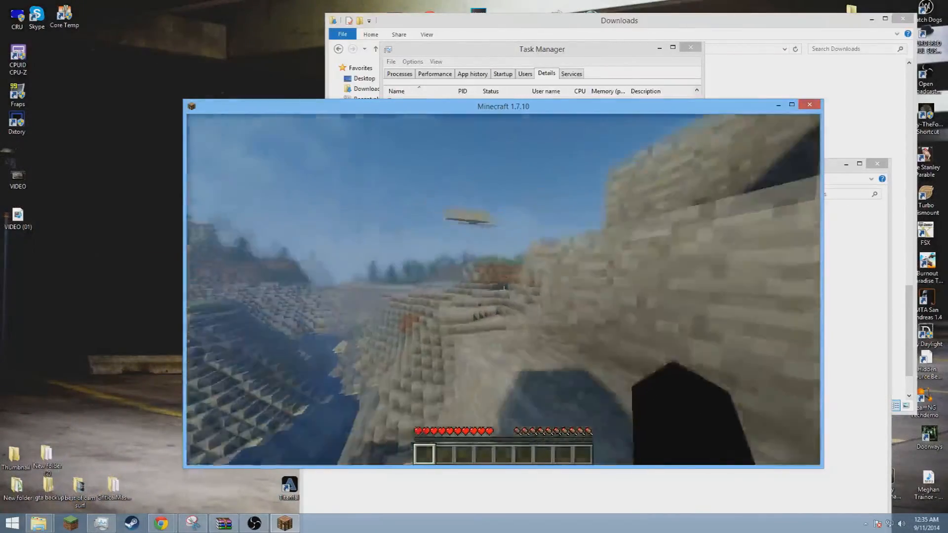
# - Reapply the SEUS-v10.1-Ultra-Motion-Blur.zip pack from the Shaders screen and resume playing
pyautogui.press('Escape')
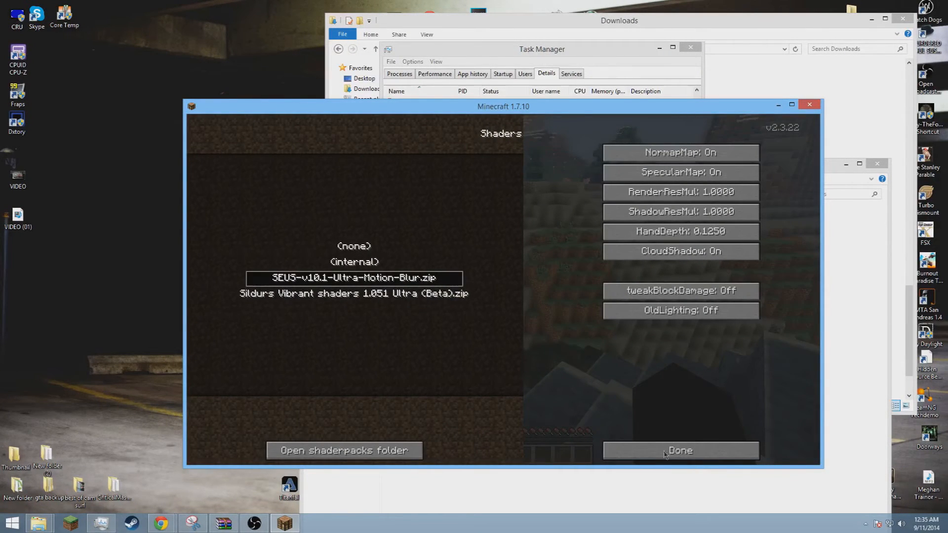
pyautogui.click(679, 450)
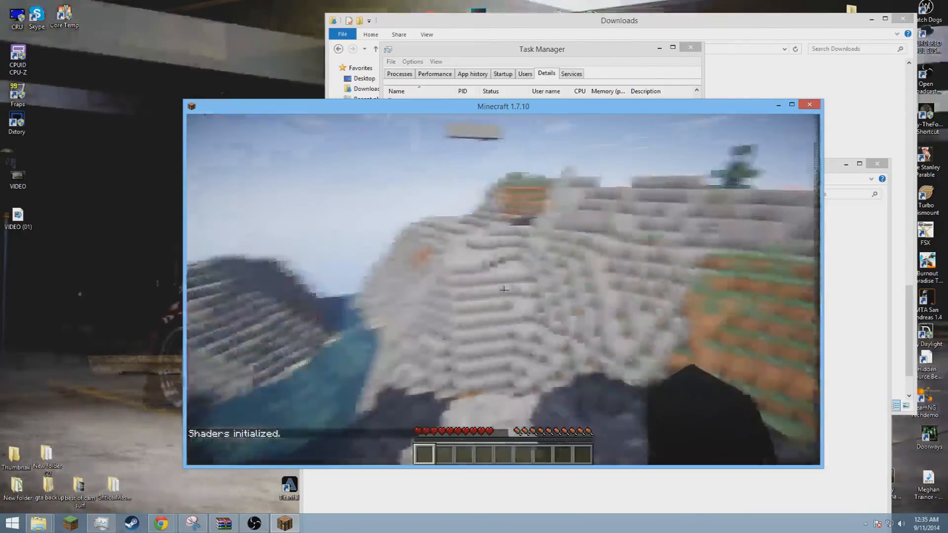